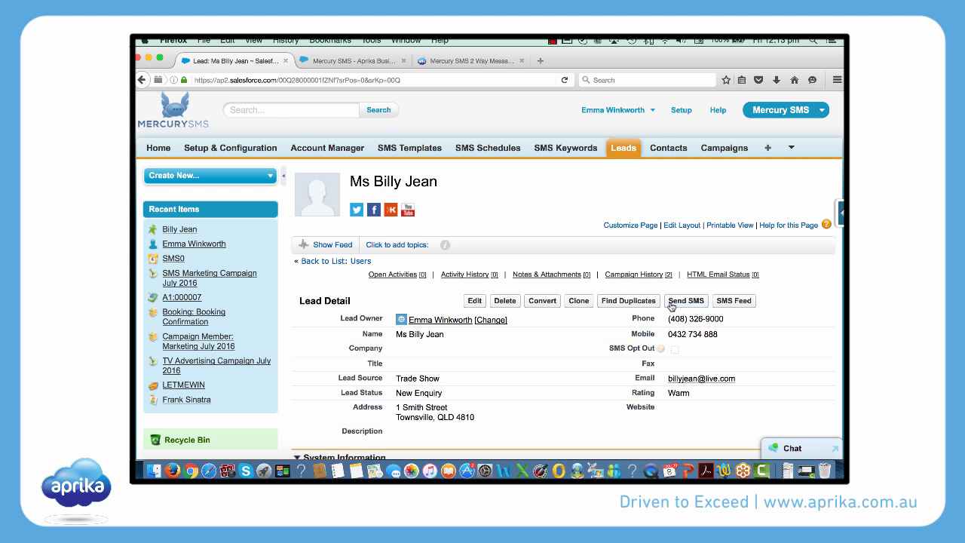
Start a new SMS to lead Billy Jean from the lead record's Send SMS button
click(685, 301)
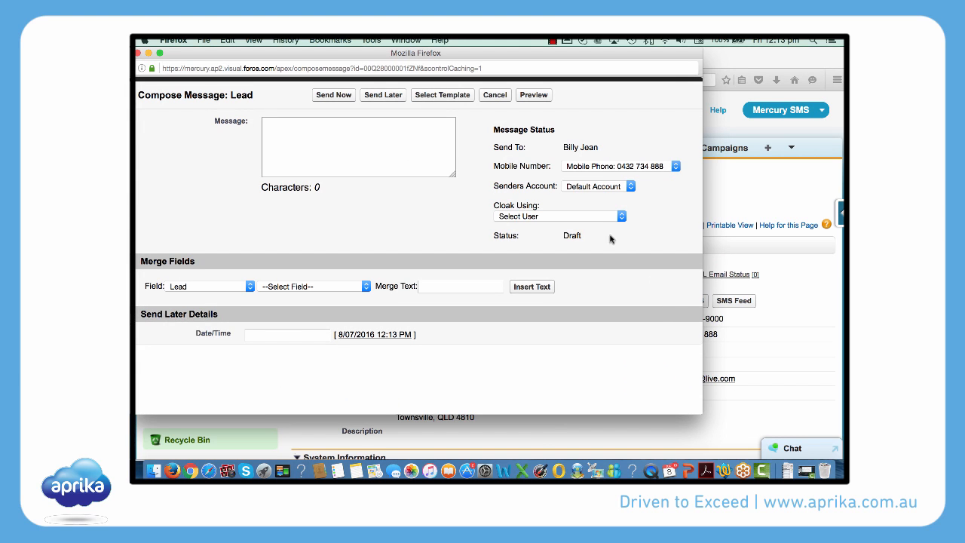
mouse_move(435, 100)
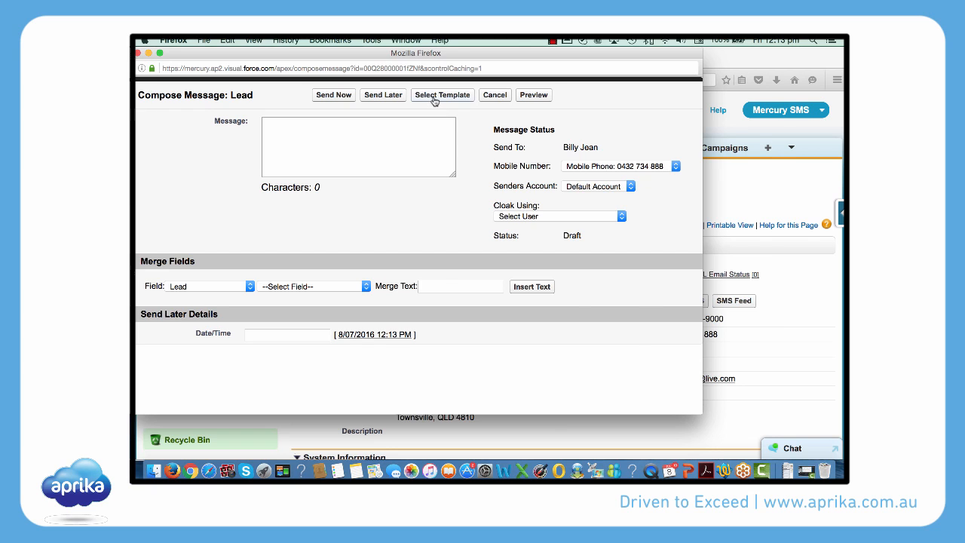
Pick the Lead: New Subscription template from the Lead Templates view as the message text
click(443, 95)
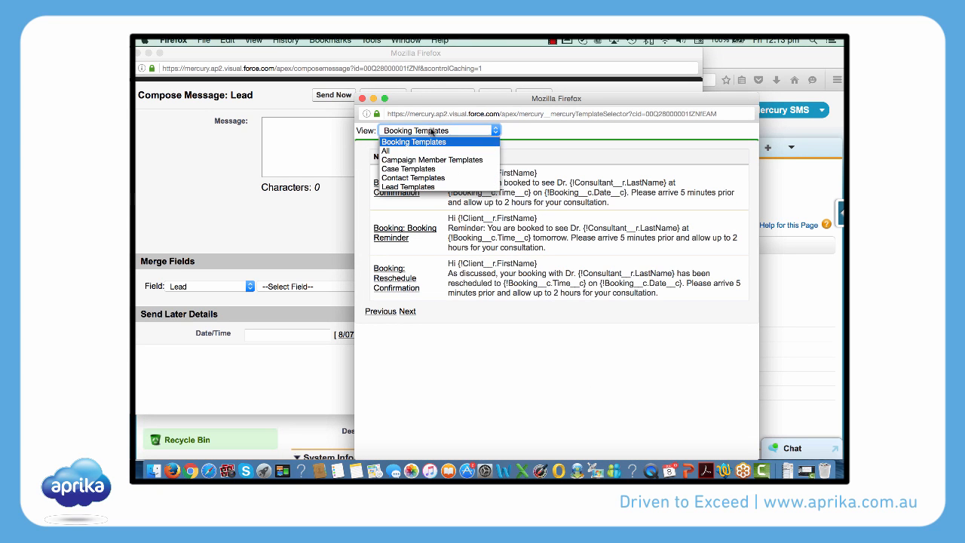
click(407, 187)
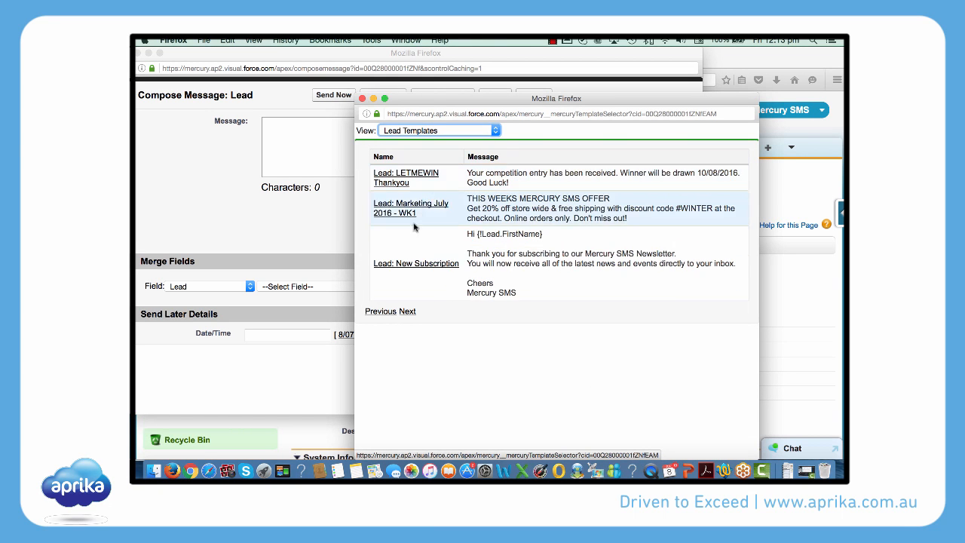
click(416, 262)
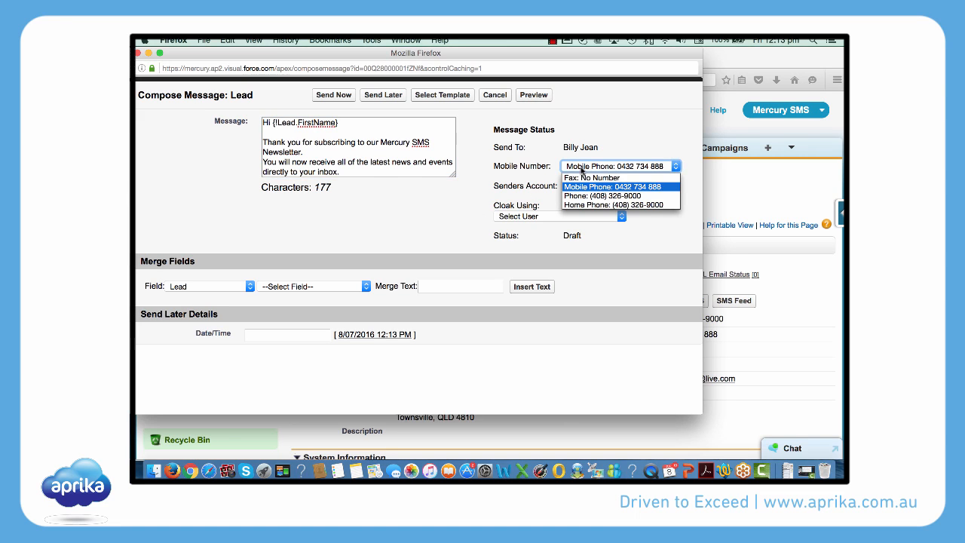
mouse_move(597, 194)
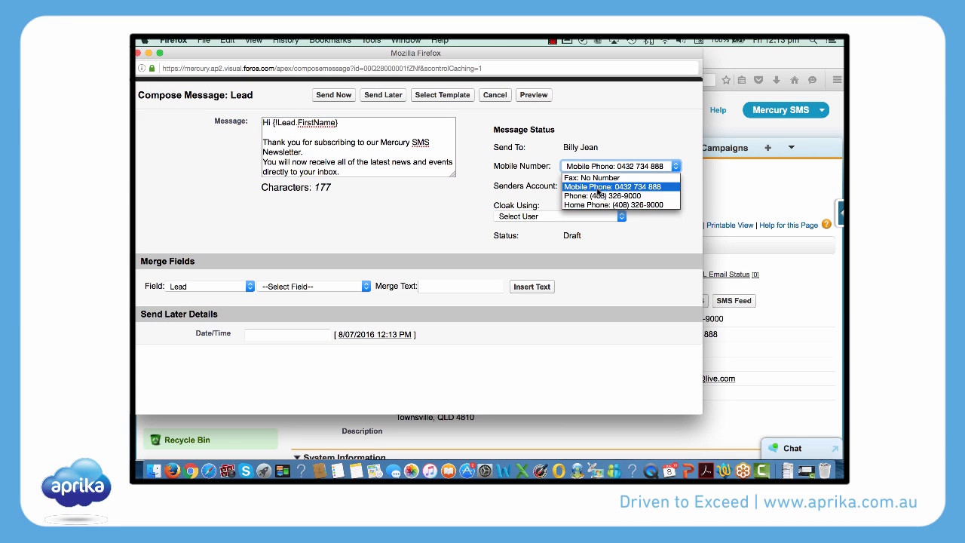
click(597, 185)
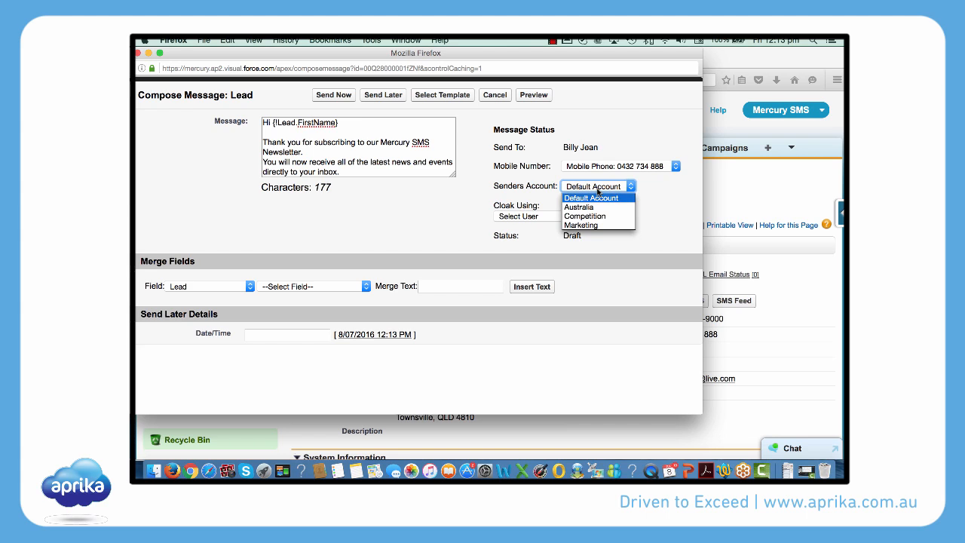
click(591, 197)
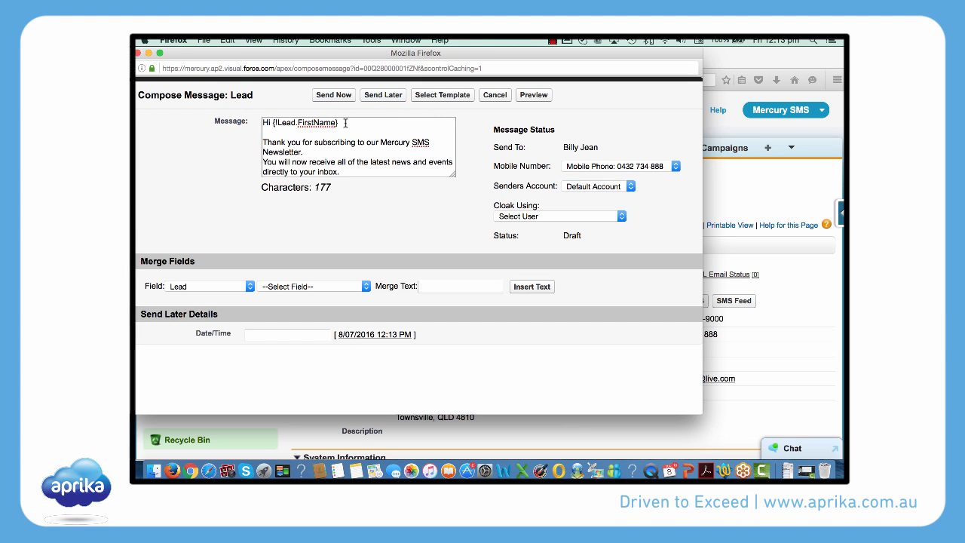
mouse_move(344, 108)
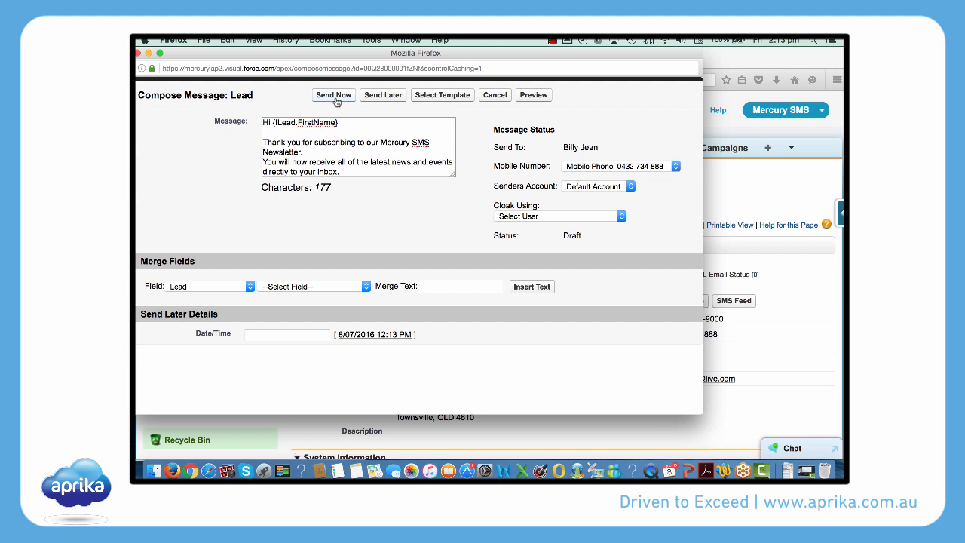
Send the subscription SMS now, confirm it, and view its arrival in the phone's Messages app
click(333, 95)
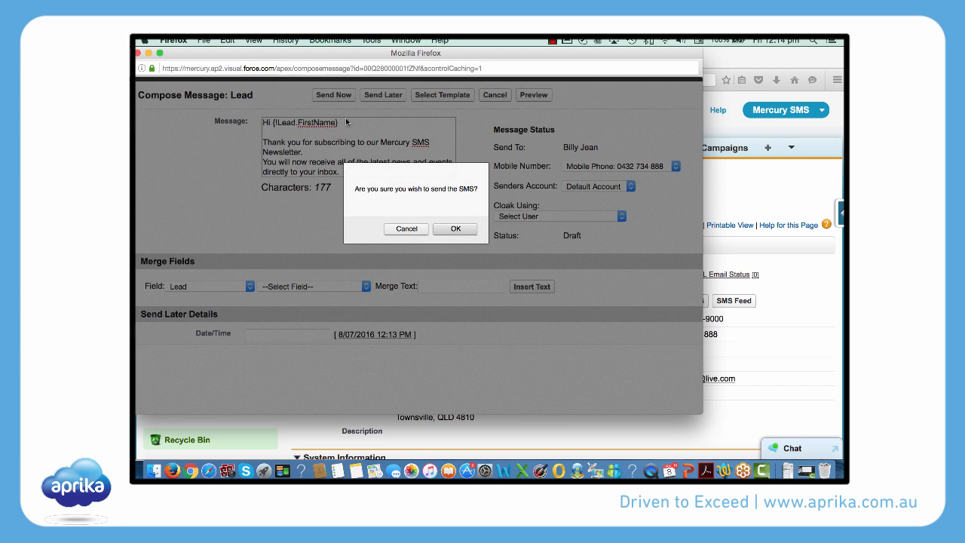
click(455, 229)
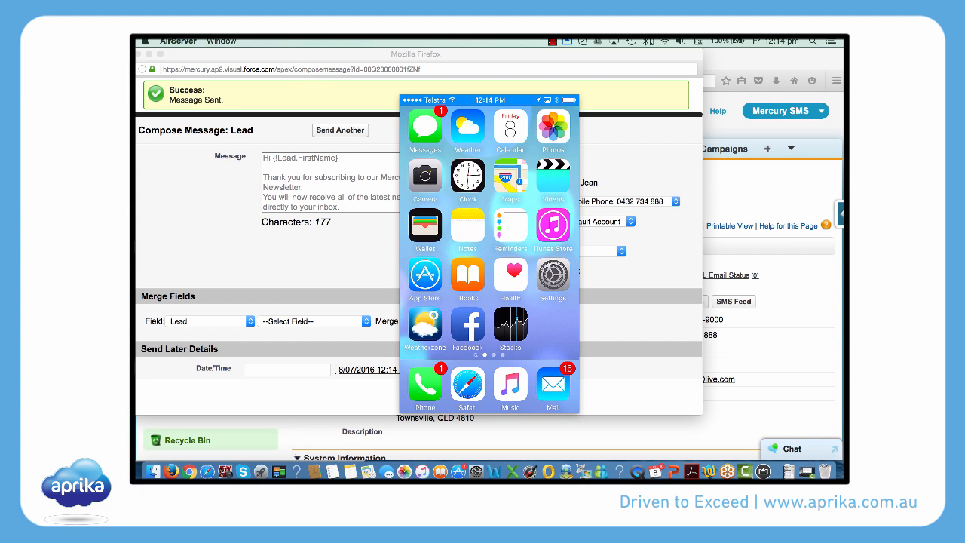
click(426, 127)
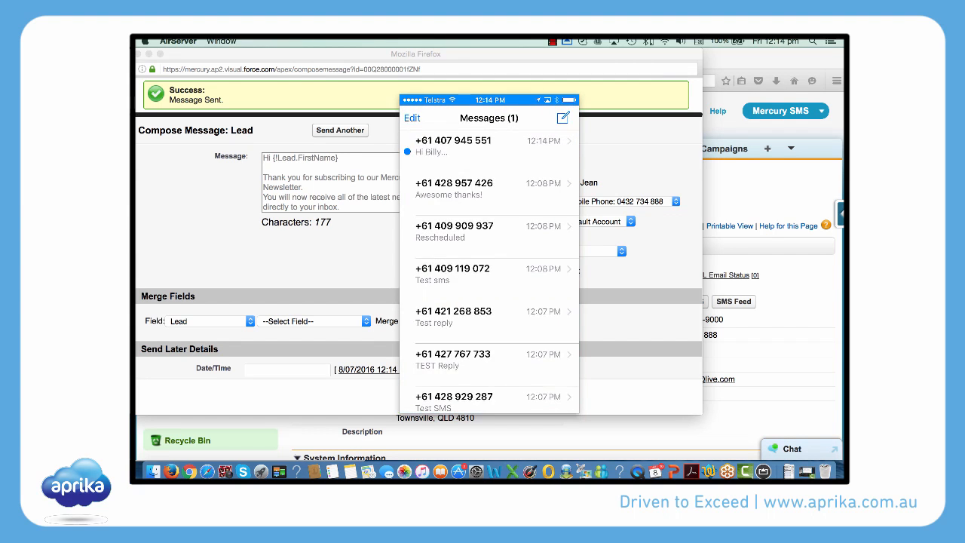
click(453, 144)
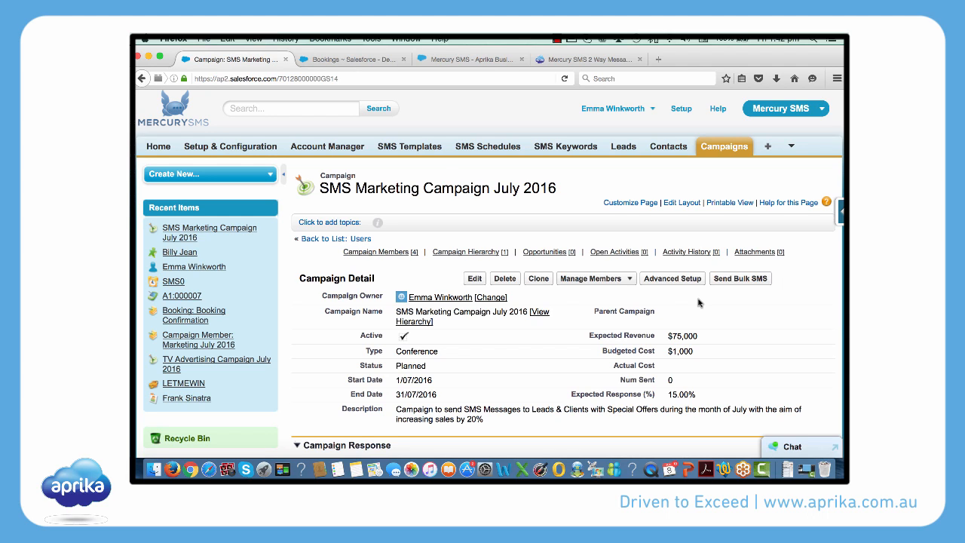
mouse_move(740, 277)
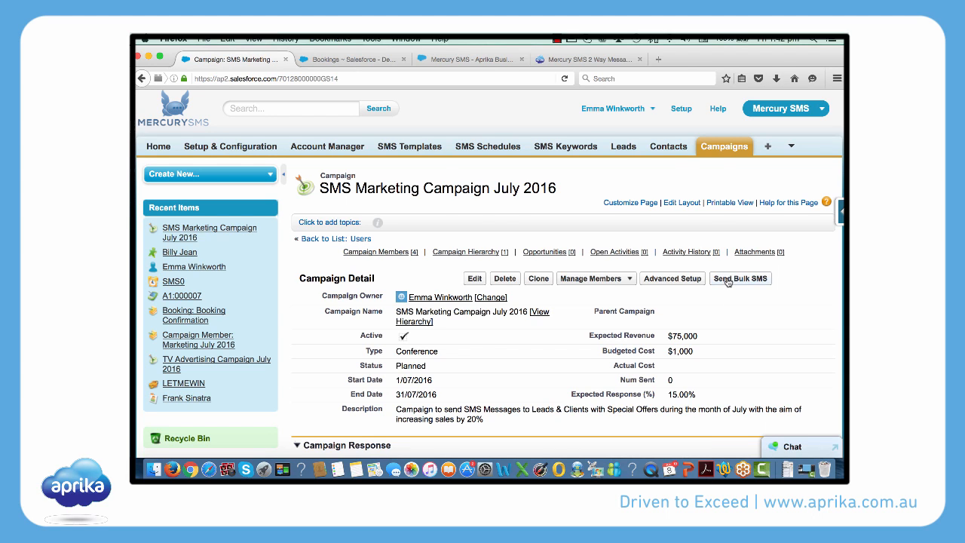
Start a bulk SMS for the campaign and filter recipients to Pending members
click(740, 277)
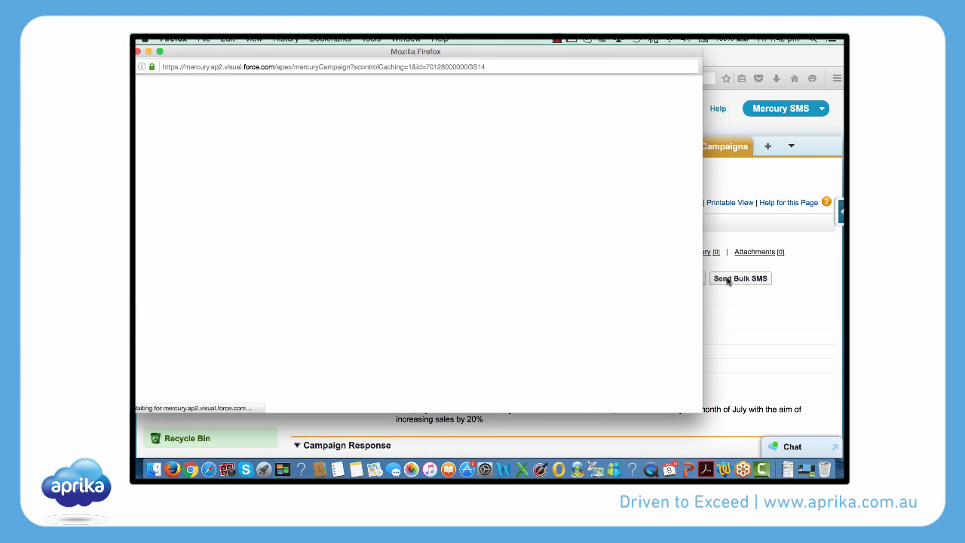
click(738, 277)
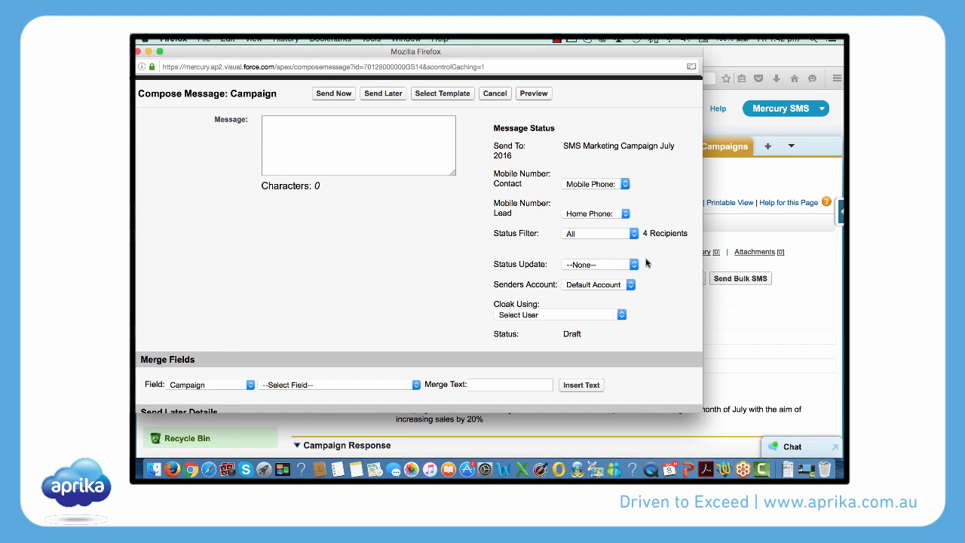
mouse_move(643, 263)
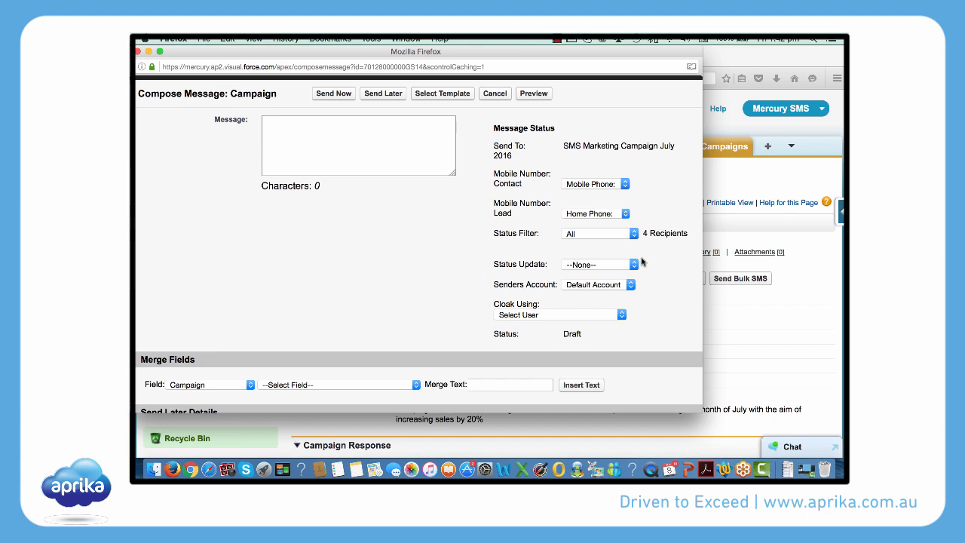
click(600, 233)
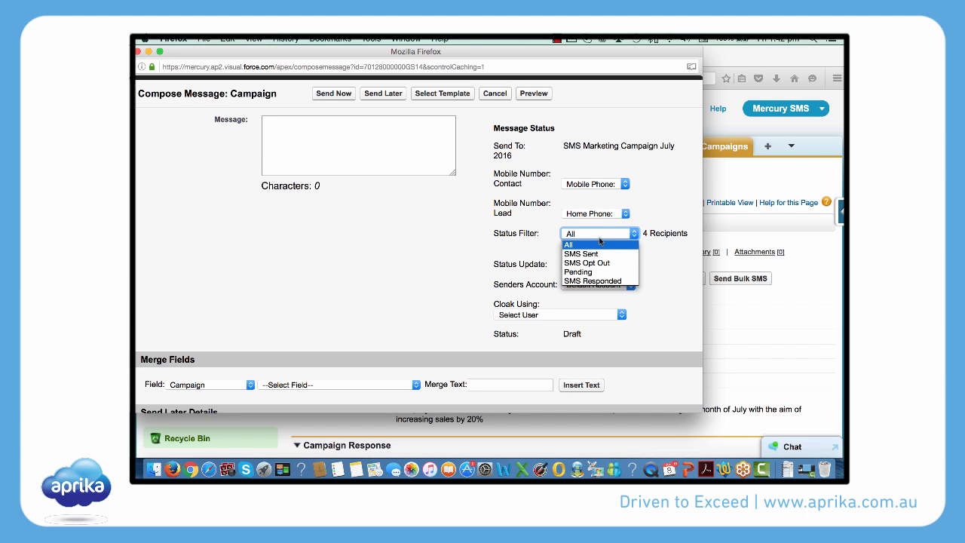
click(580, 272)
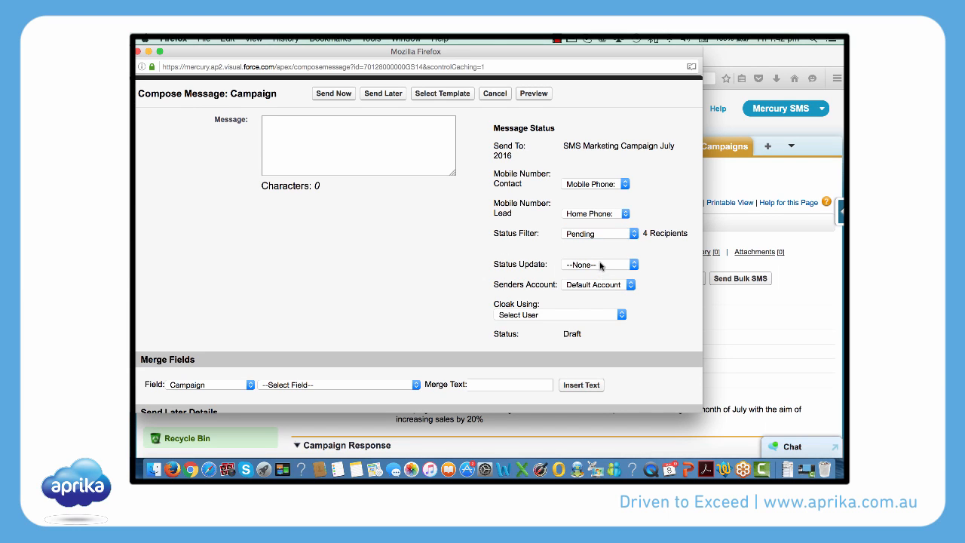
Set the post-send Status Update to SMS Sent
click(600, 264)
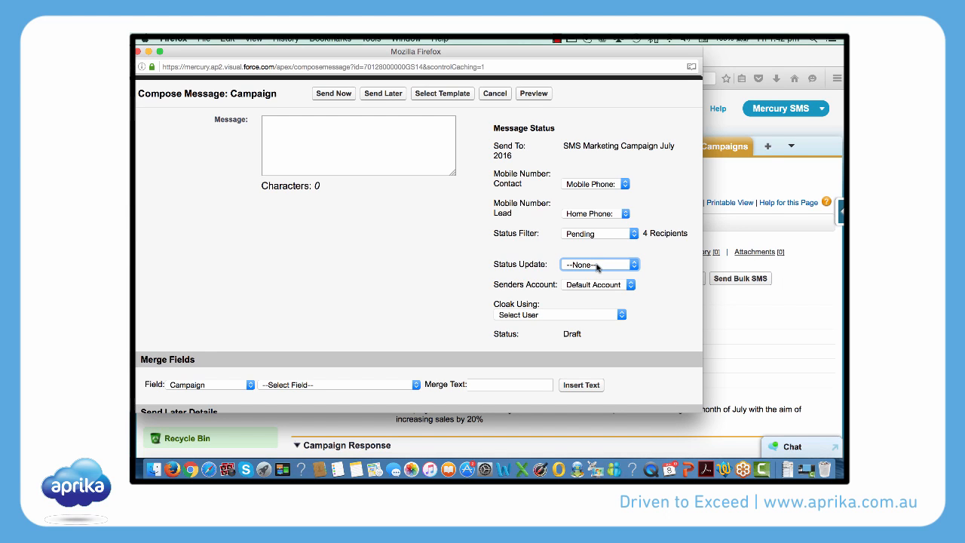
click(597, 264)
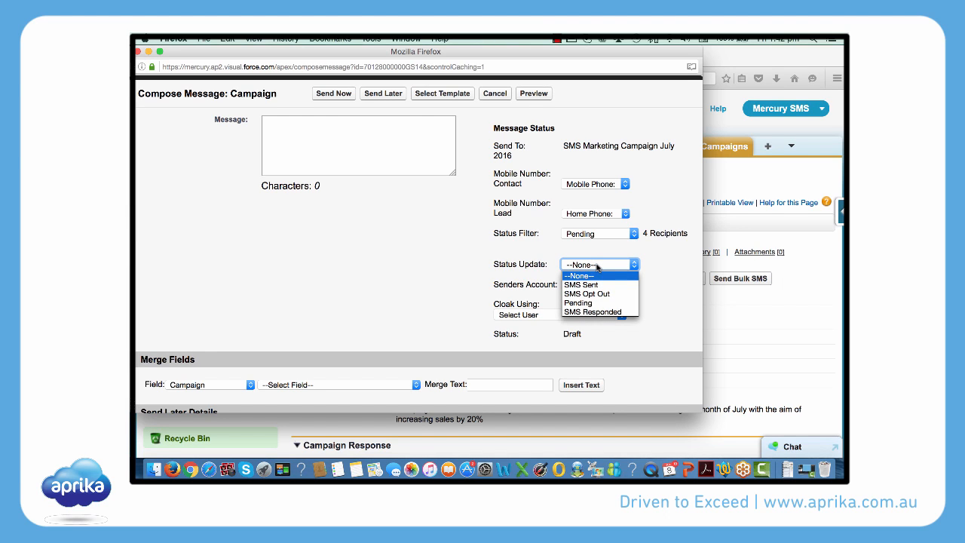
mouse_move(582, 285)
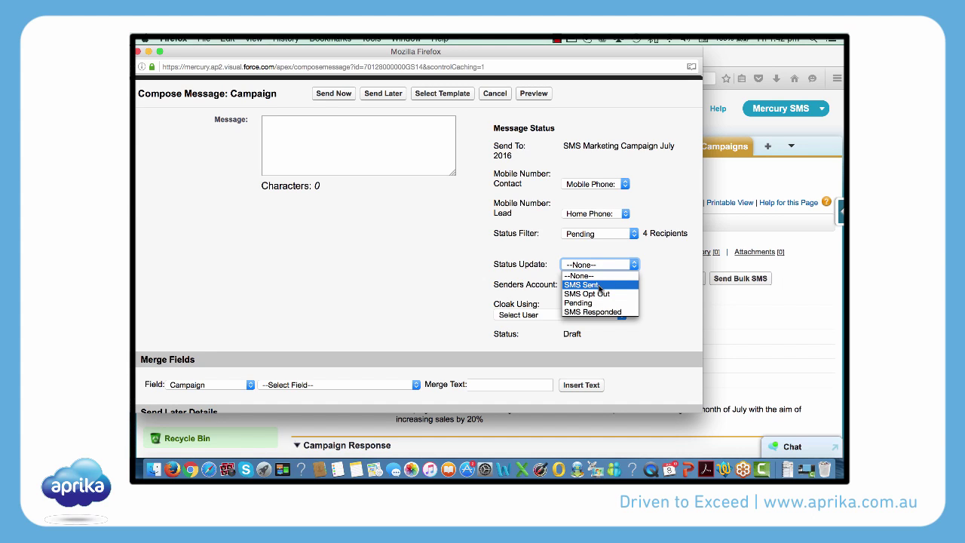
click(580, 283)
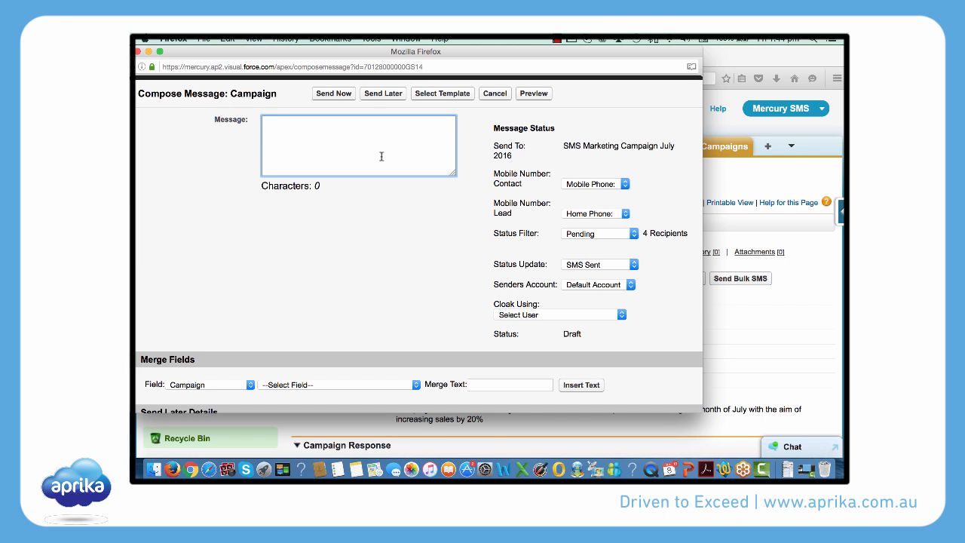
Write the 20% off #WINTER offer with FirstName merge field and Reply STOP, then send it now
click(443, 93)
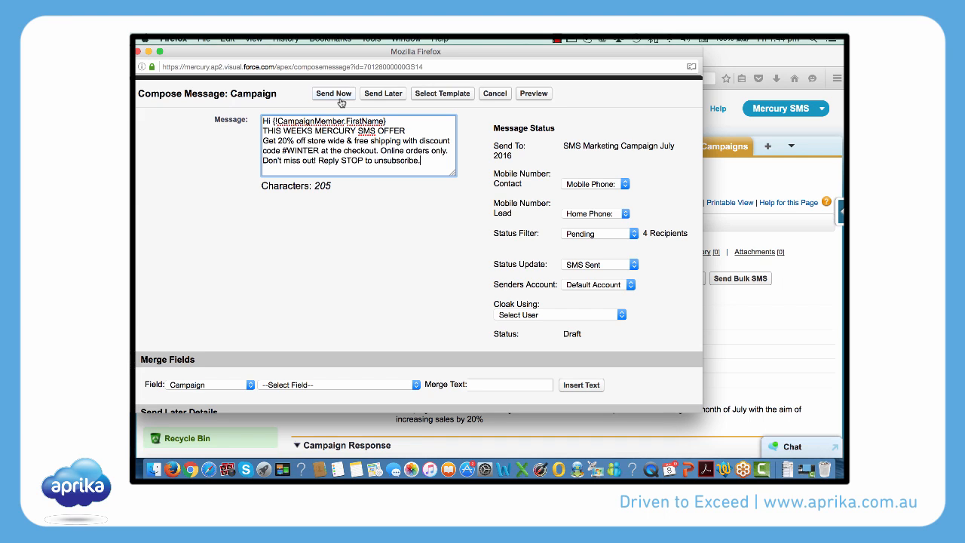
click(356, 59)
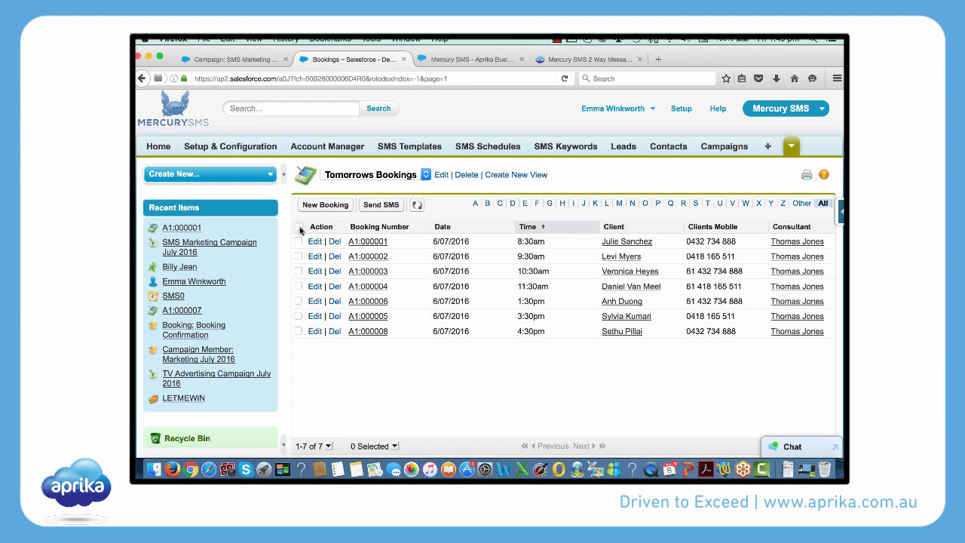
Send the Booking: Booking Reminder template to all seven selected bookings and confirm sending
click(299, 226)
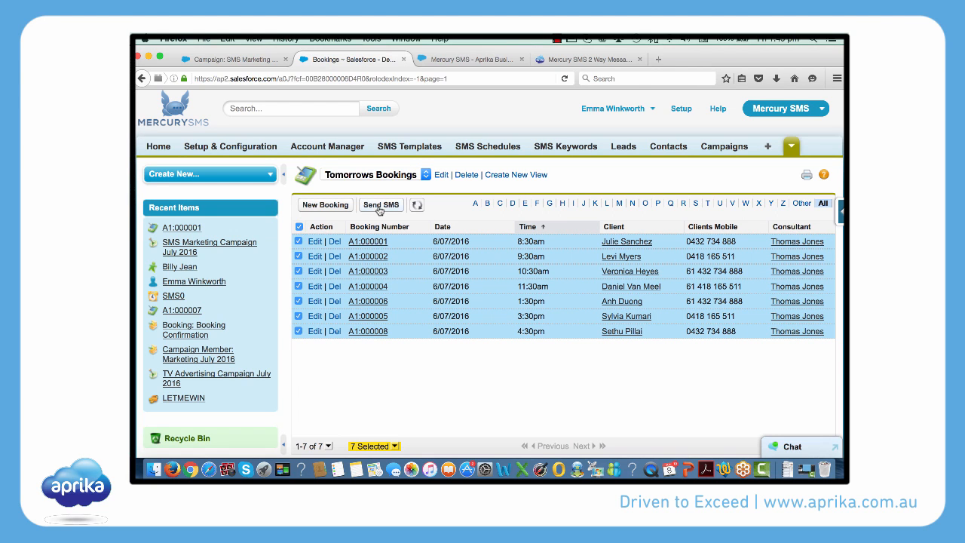
click(380, 205)
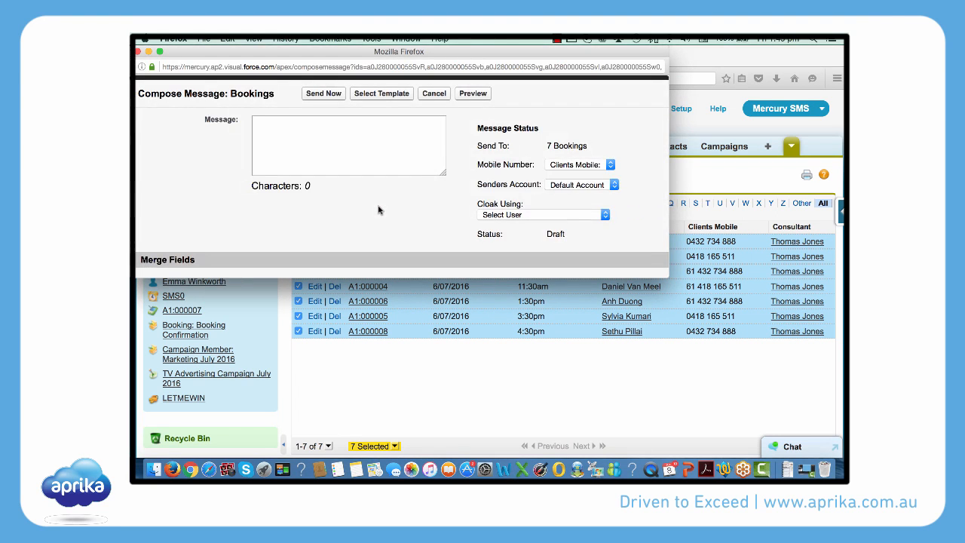
mouse_move(369, 100)
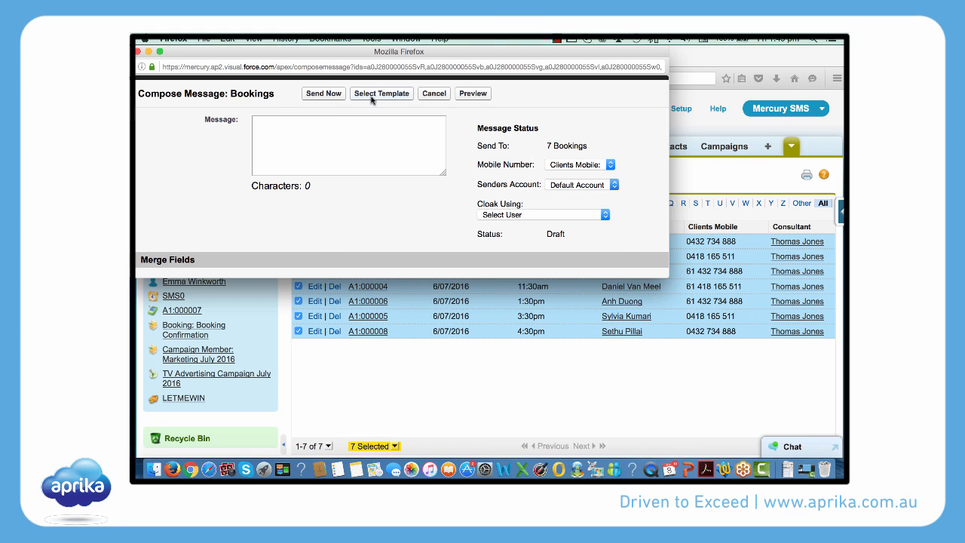
click(381, 94)
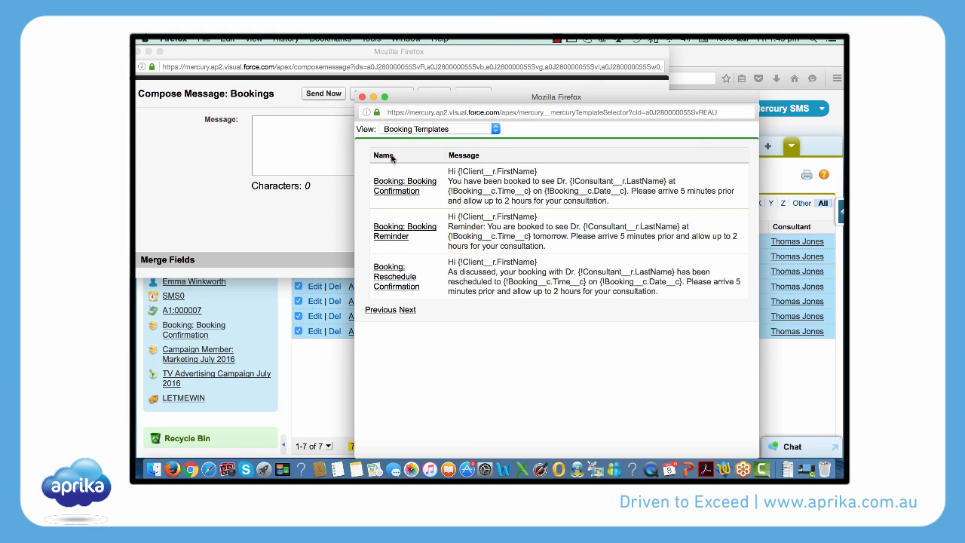
click(404, 230)
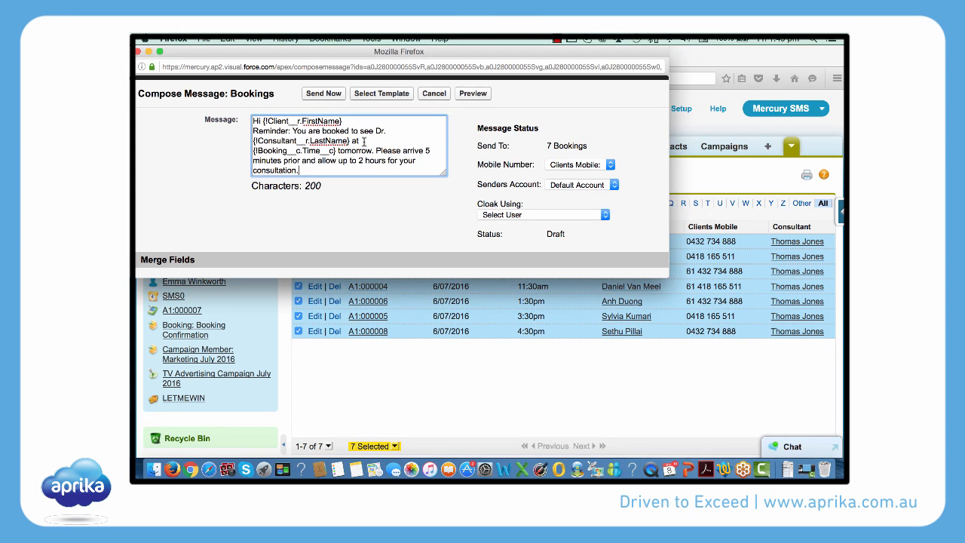
click(323, 94)
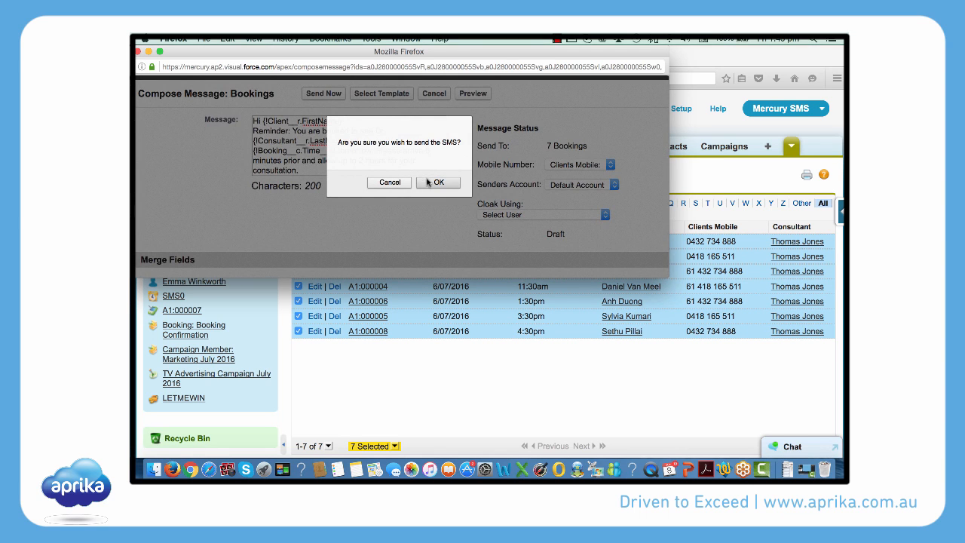
click(437, 183)
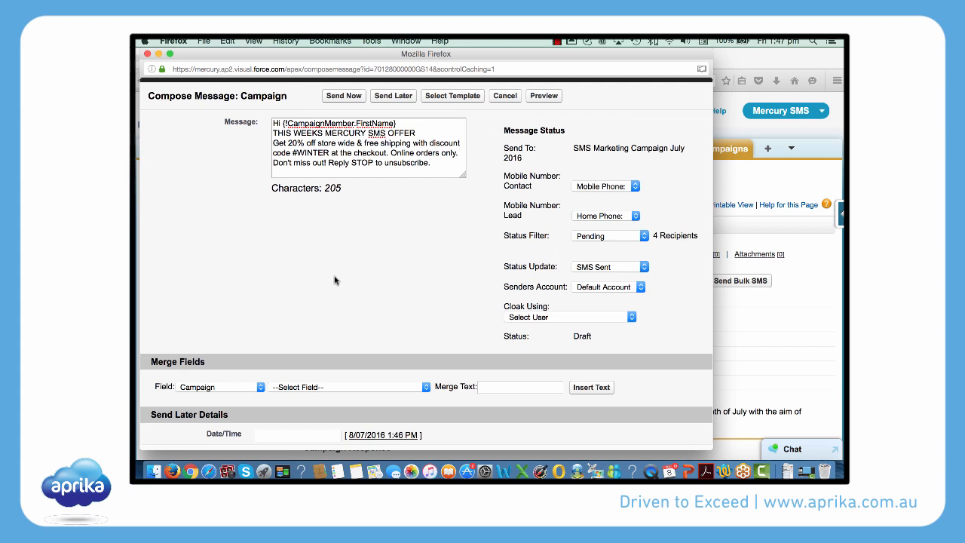
Set Send Later to 9/07/2016 9:00 AM and confirm scheduling the campaign offer
click(297, 434)
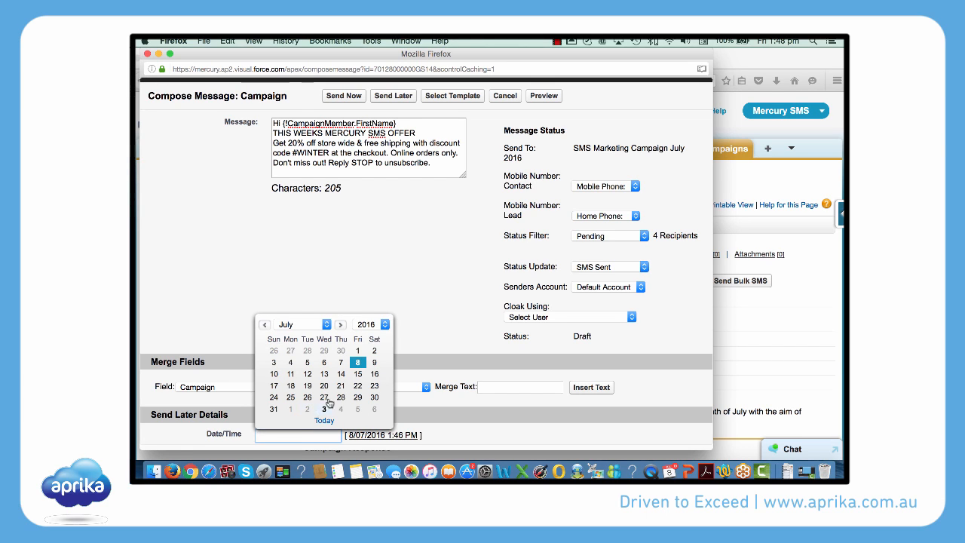
click(322, 407)
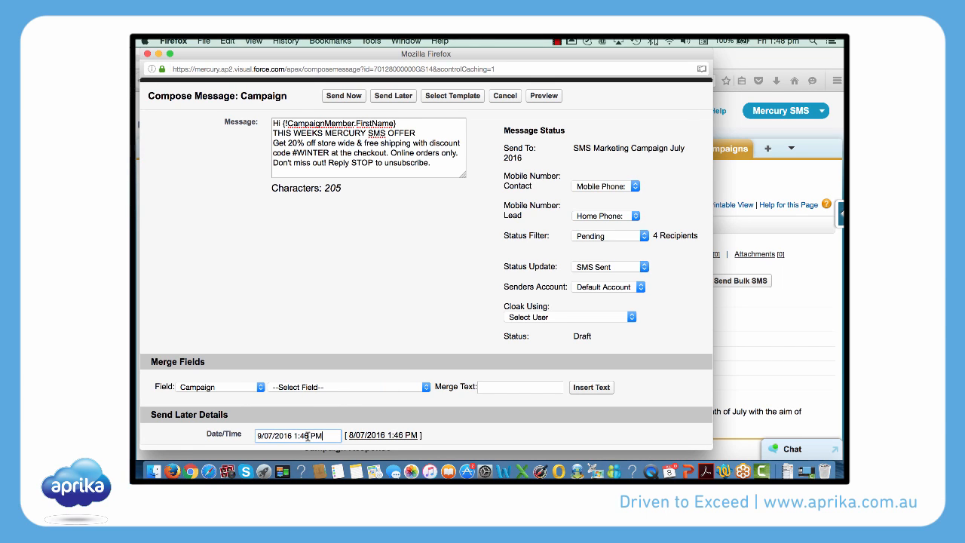
click(297, 435)
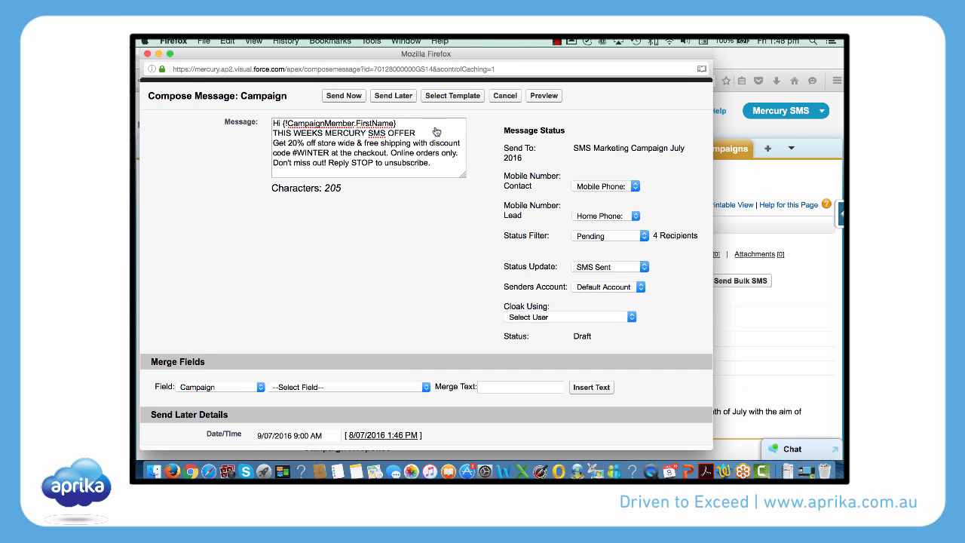
click(392, 97)
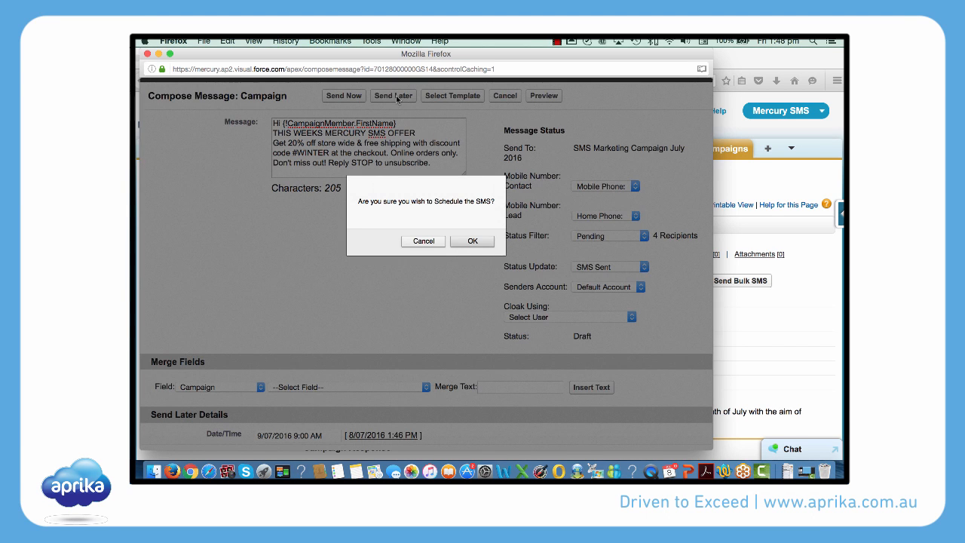
click(470, 242)
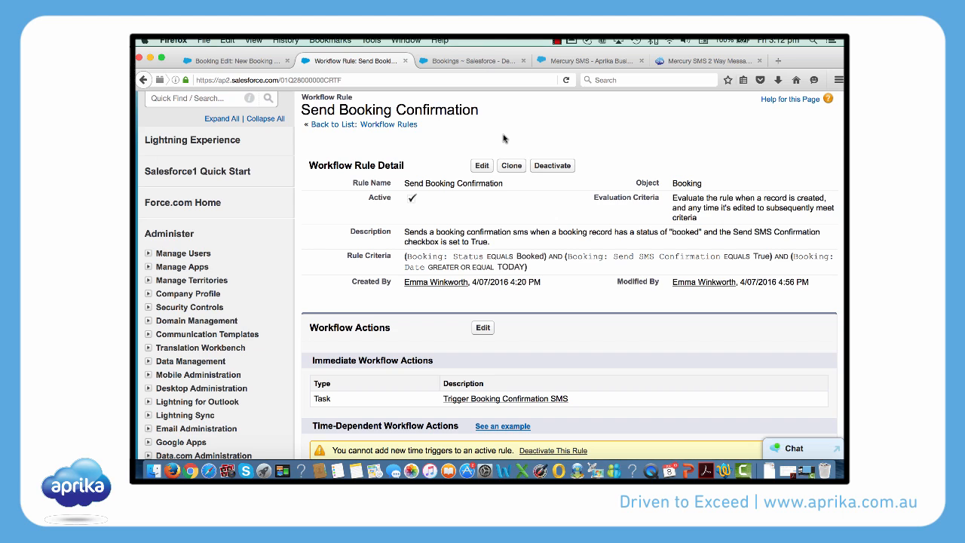
mouse_move(498, 139)
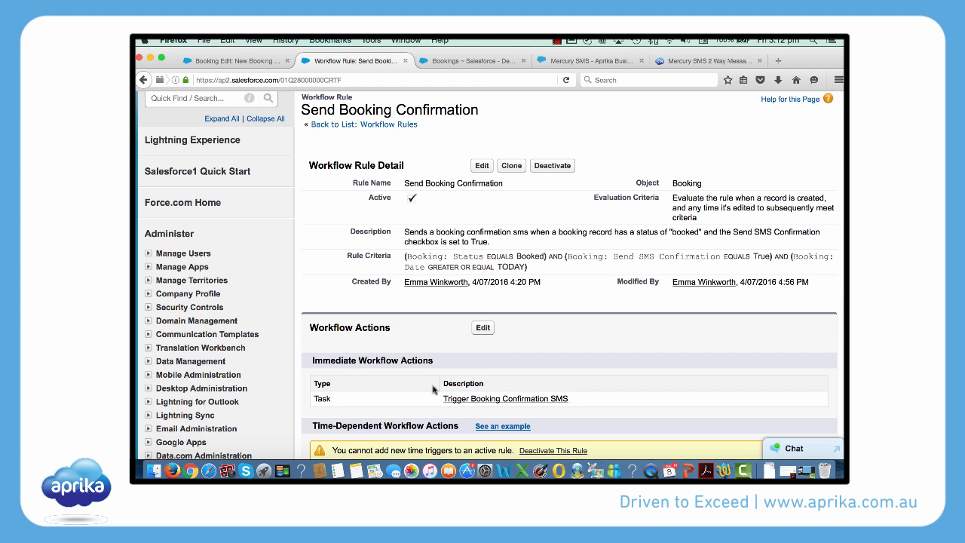
Open the Trigger Booking Confirmation SMS workflow task and review its details
click(505, 398)
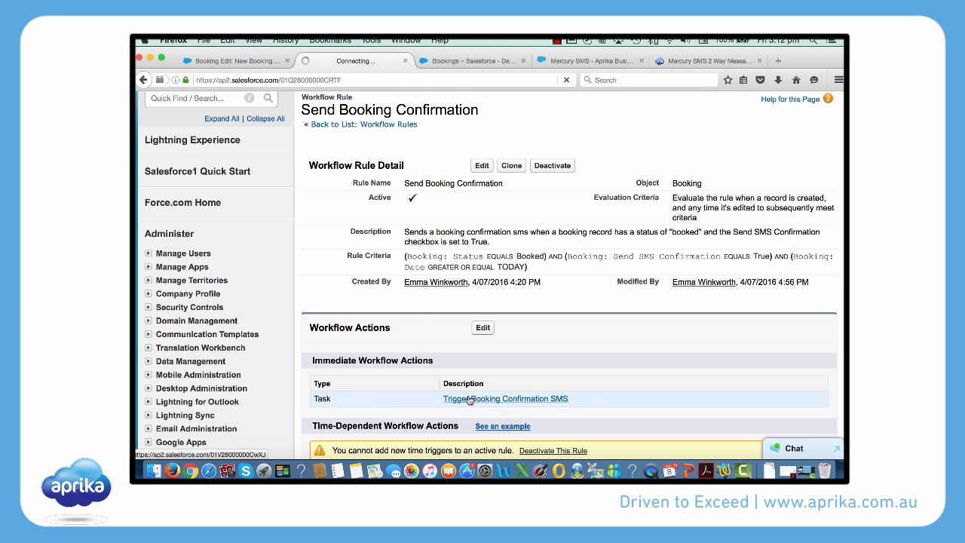
click(503, 398)
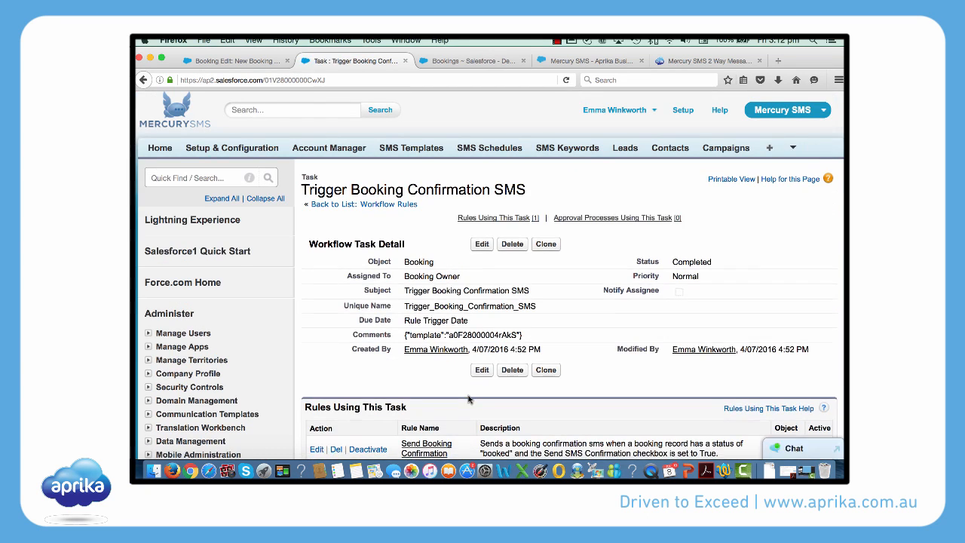
scroll(down, 3)
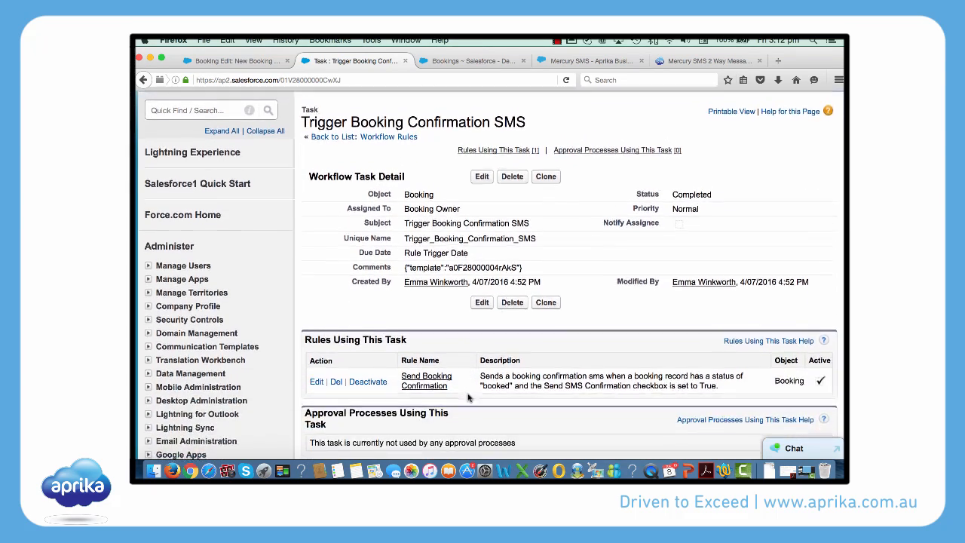
scroll(down, 3)
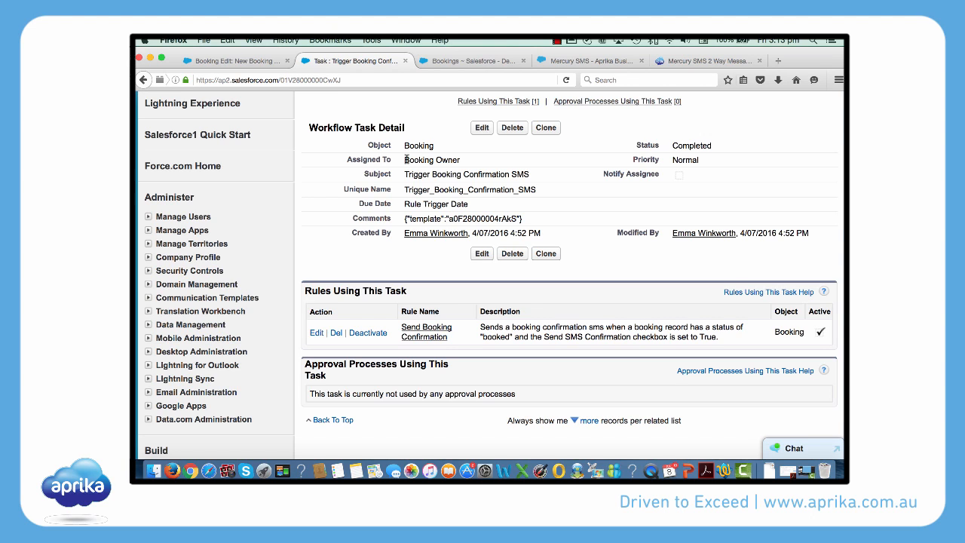
mouse_move(403, 160)
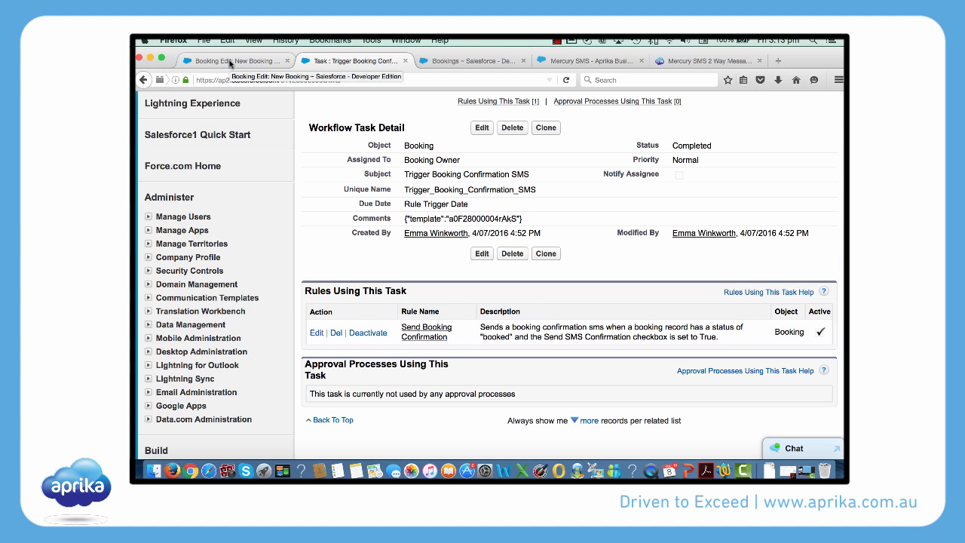
click(435, 338)
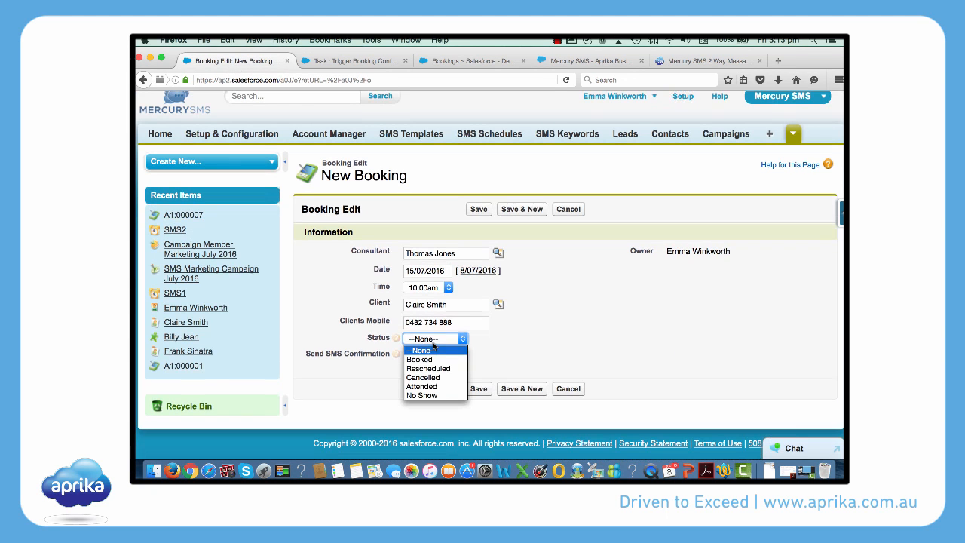
click(419, 359)
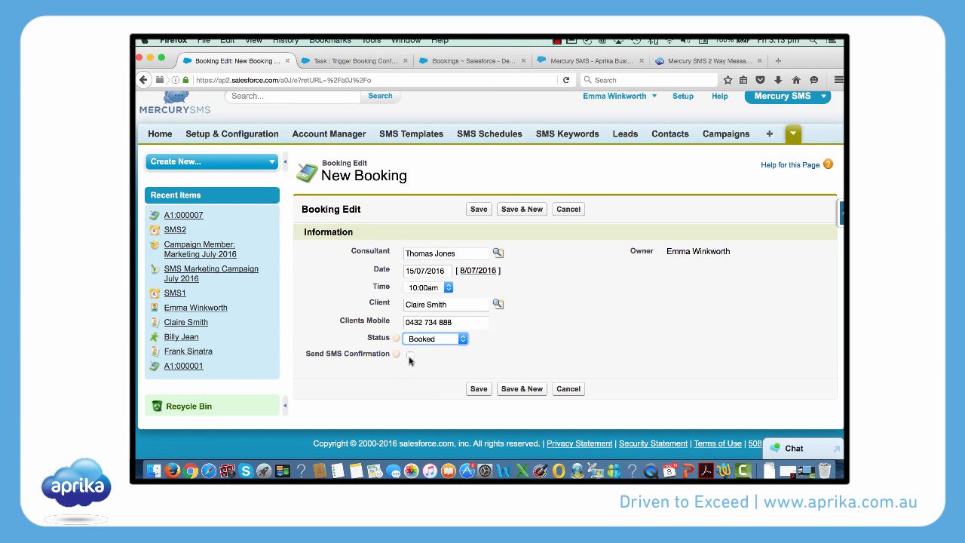
click(410, 354)
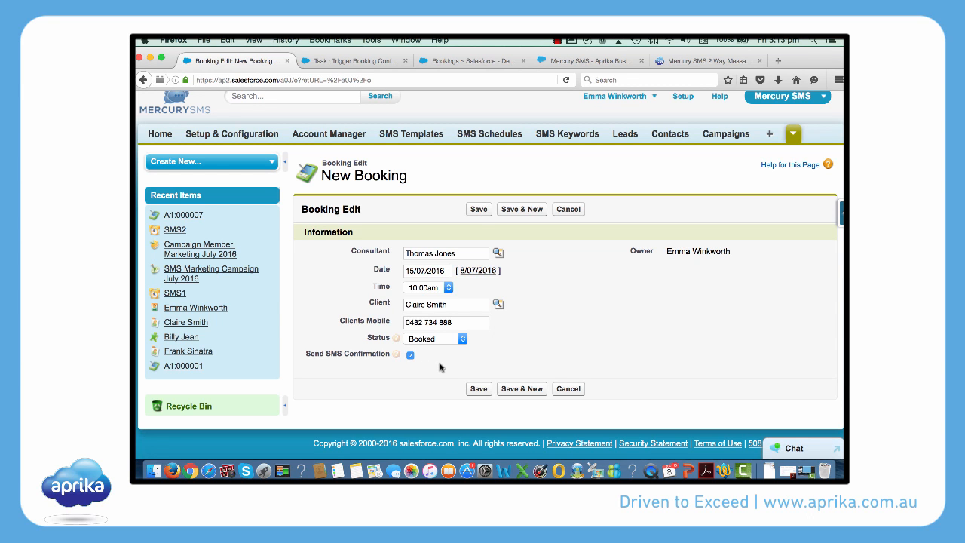
click(486, 389)
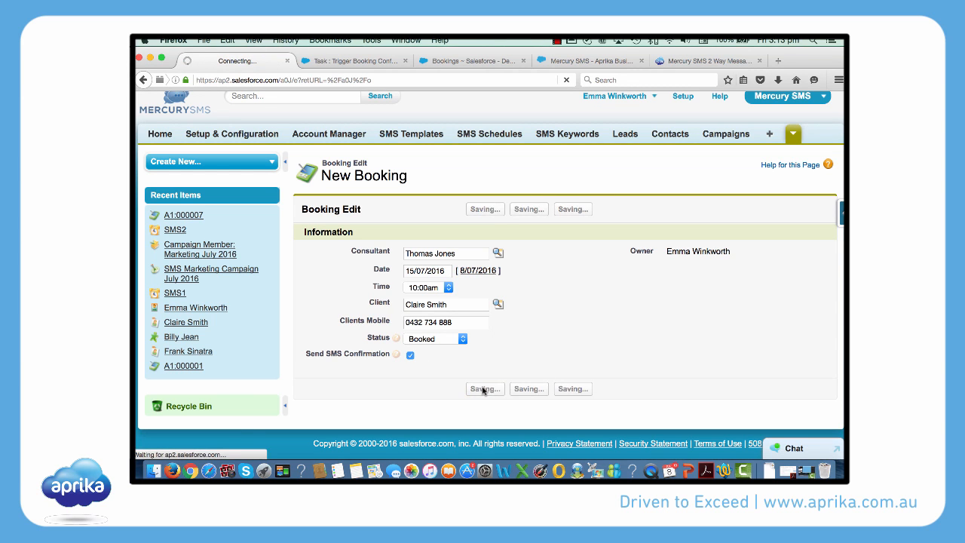
click(484, 389)
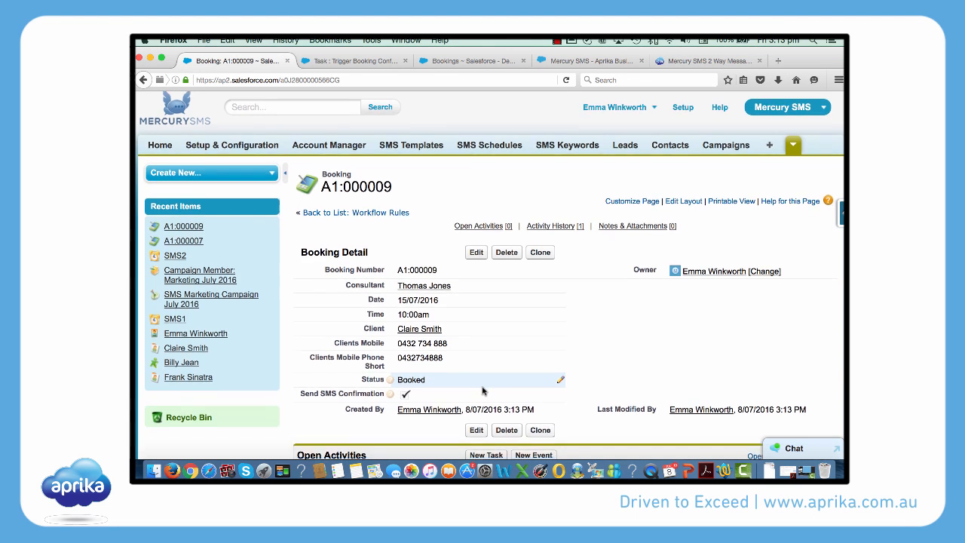
scroll(down, 3)
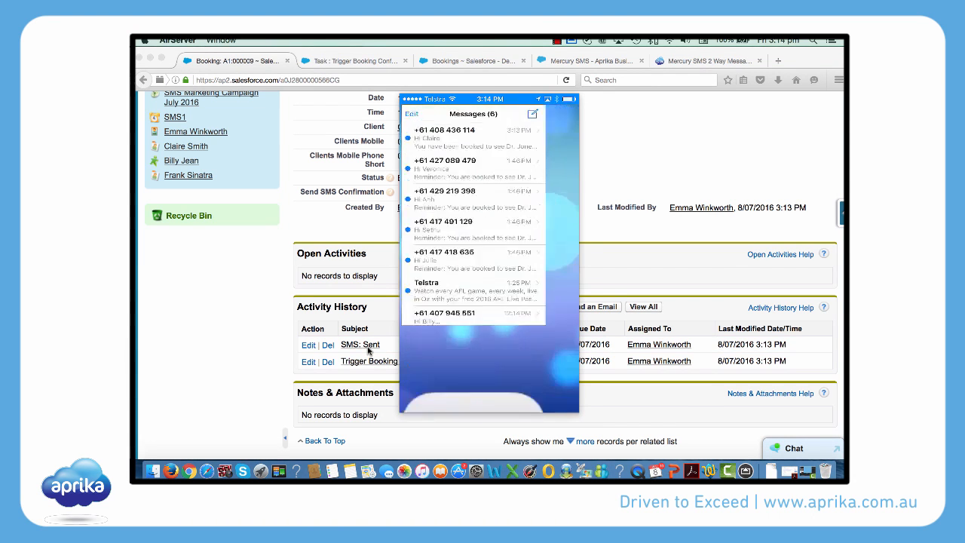
Open the SMS: Sent activity record on booking A1:000009
click(443, 136)
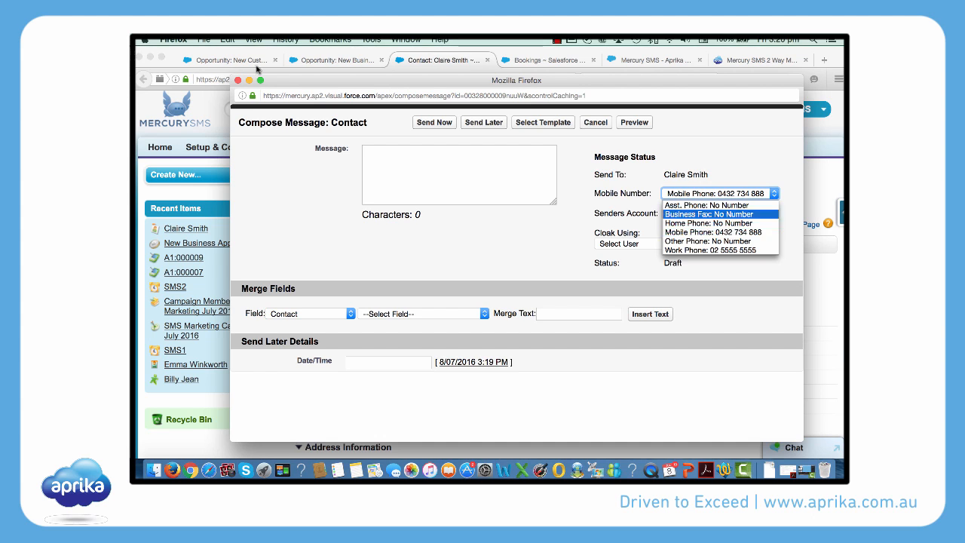
click(335, 60)
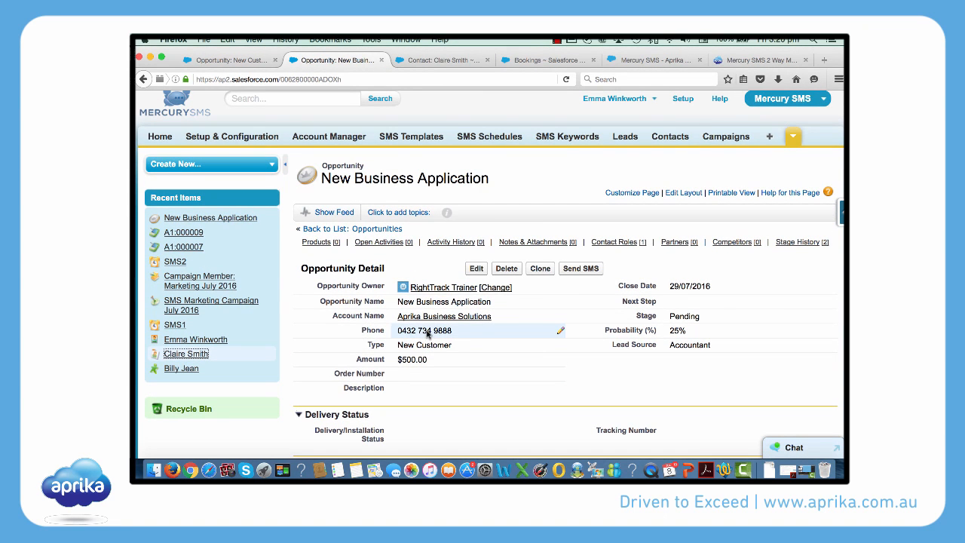
click(580, 268)
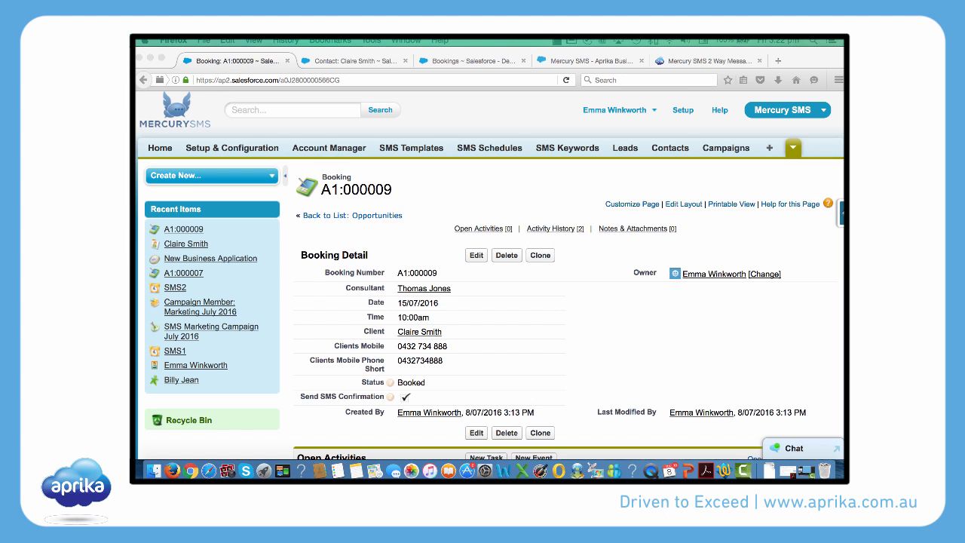
View the SMS: Sent confirmation task in the booking's Activity History, then leave it
scroll(down, 3)
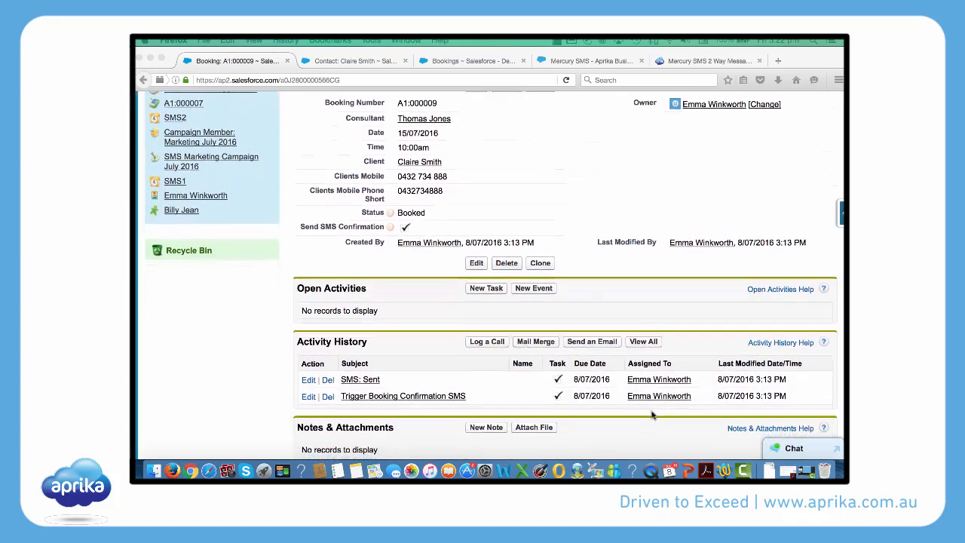
click(359, 380)
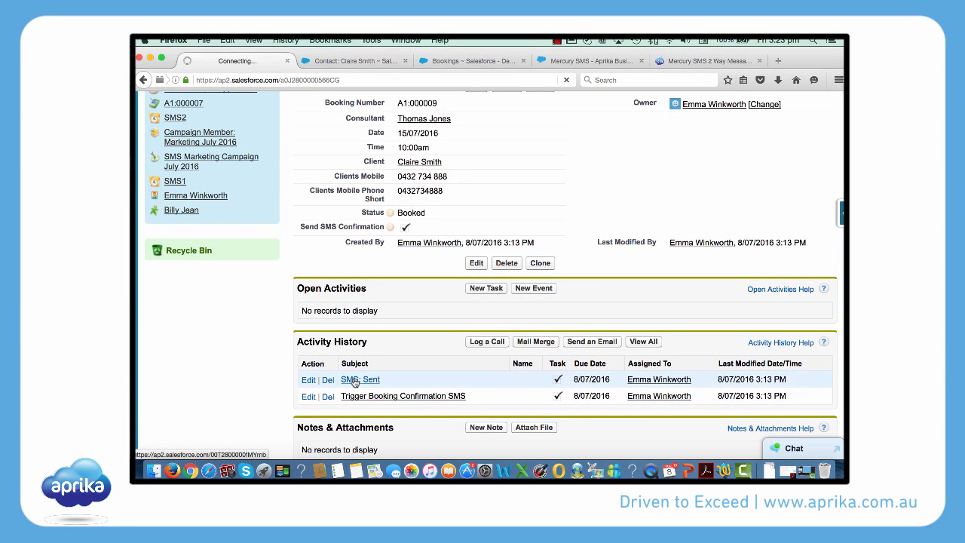
click(359, 380)
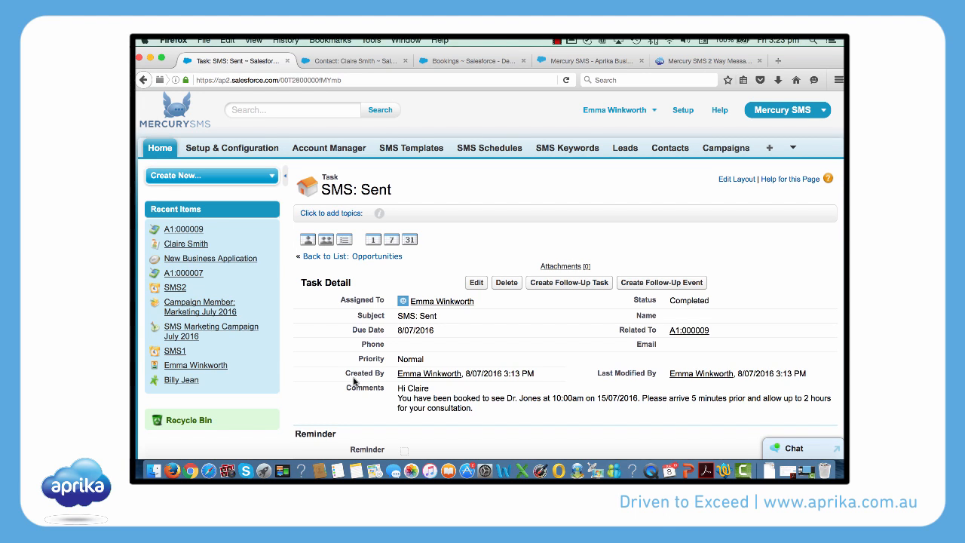
click(350, 60)
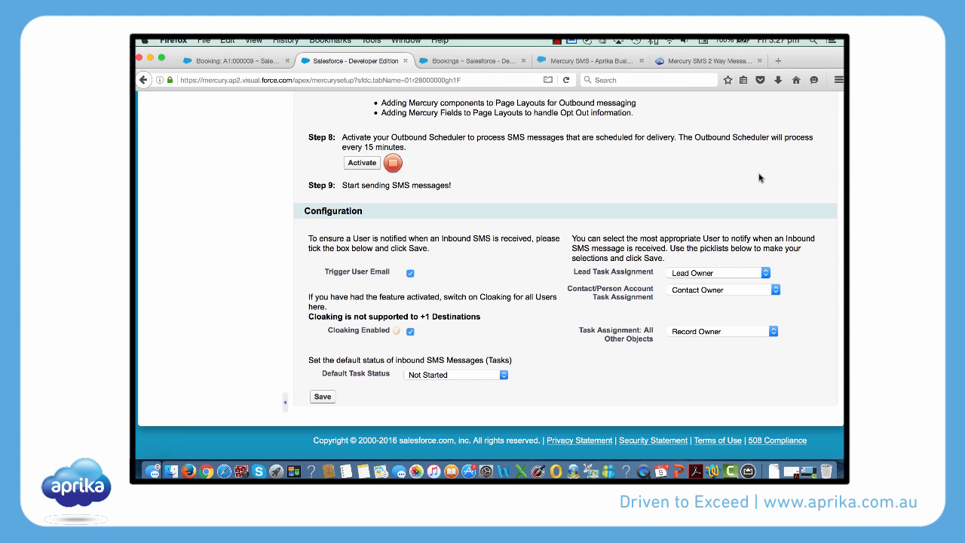
mouse_move(561, 253)
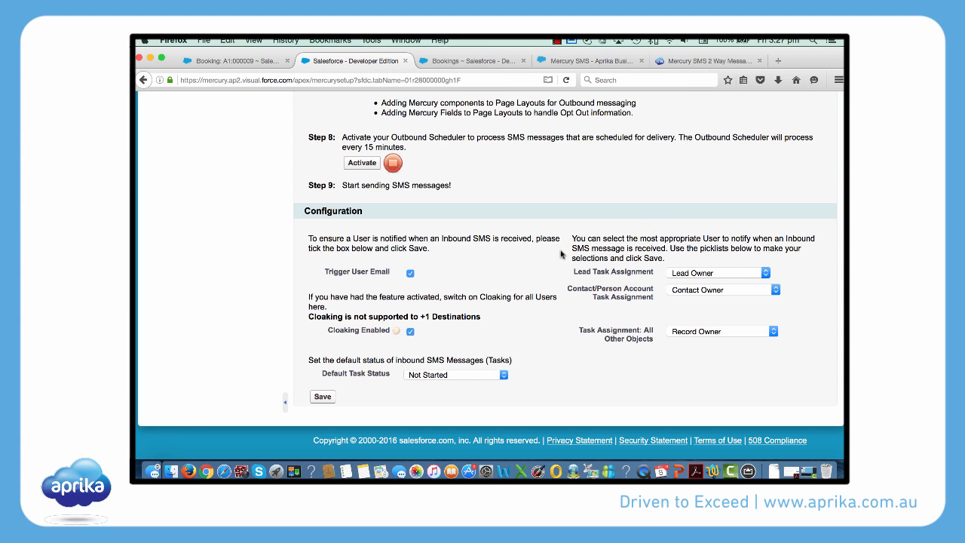
mouse_move(481, 383)
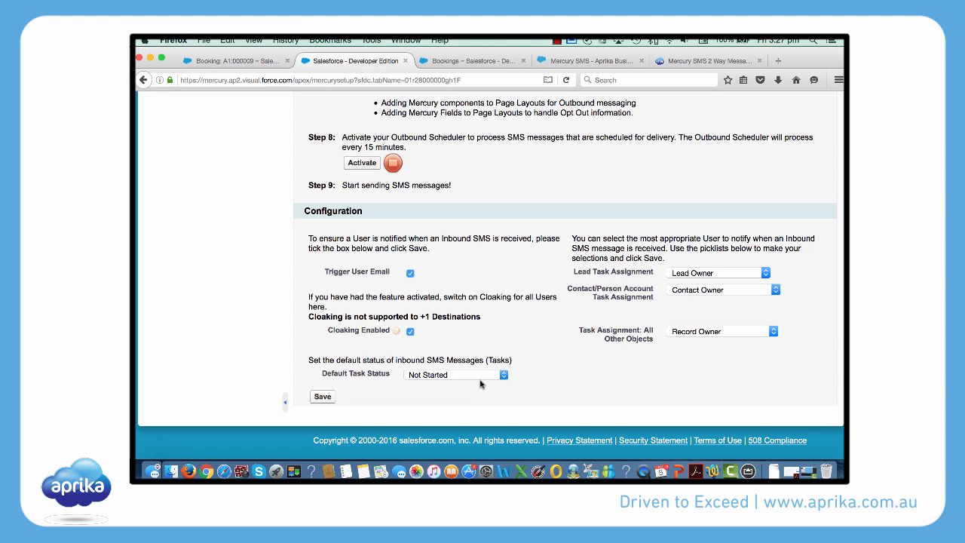
click(455, 374)
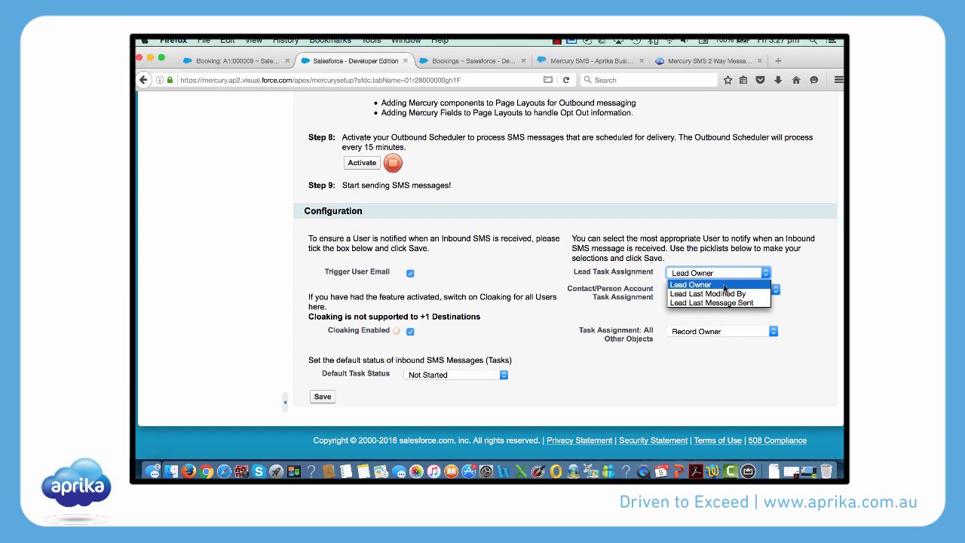
click(716, 285)
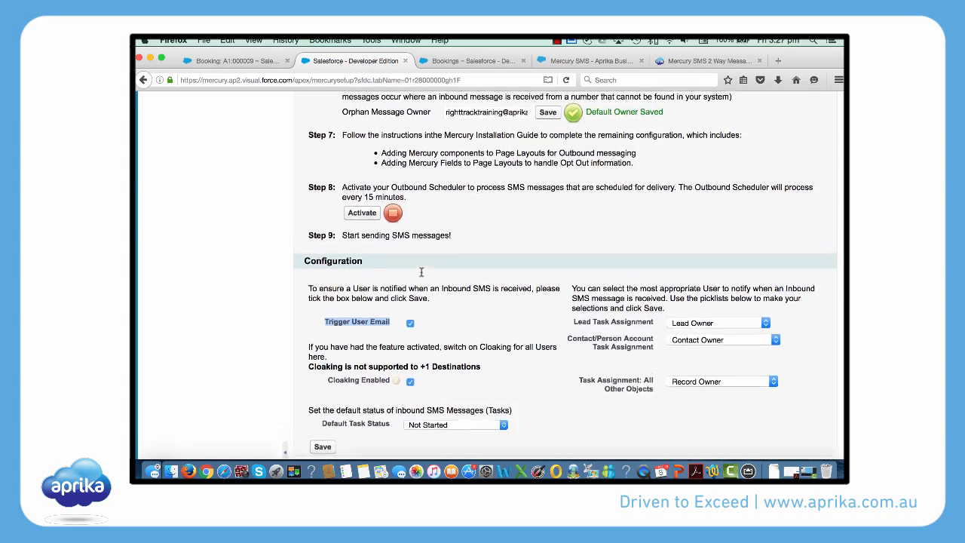
scroll(up, 3)
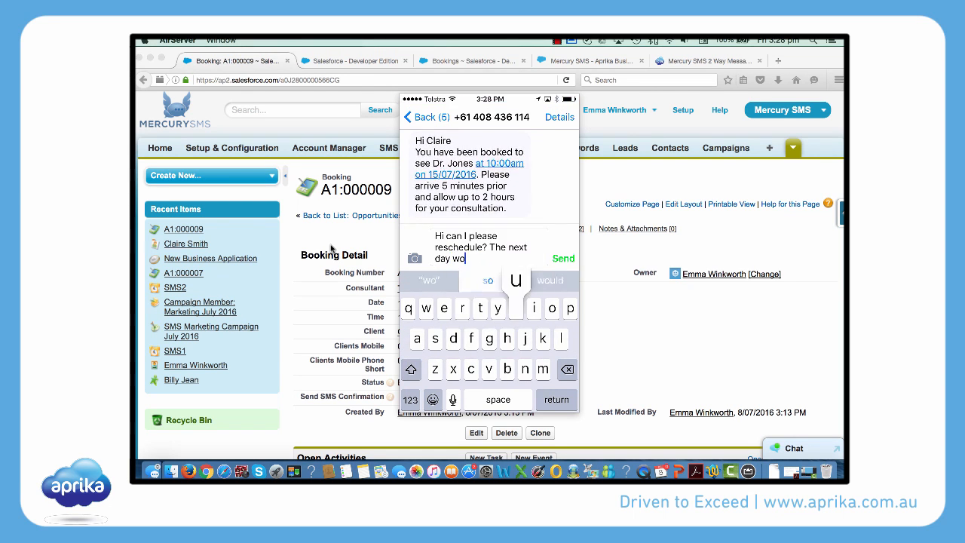
Send Claire's reply from the phone asking to reschedule for the next day
click(564, 259)
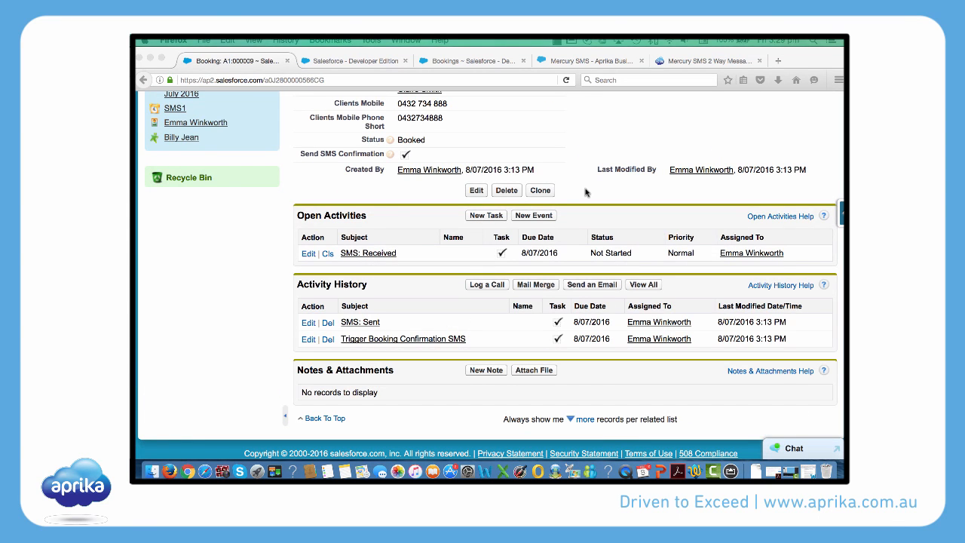
mouse_move(389, 244)
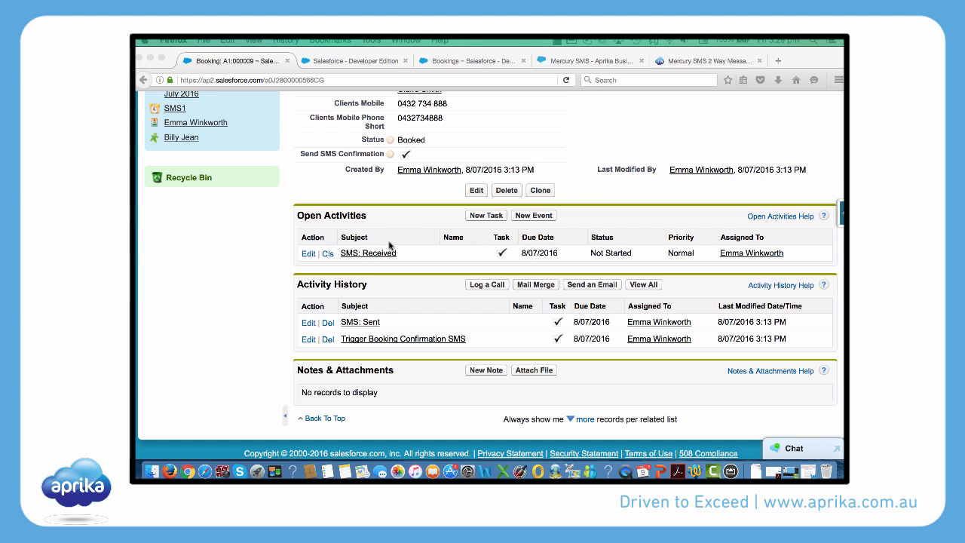
mouse_move(359, 255)
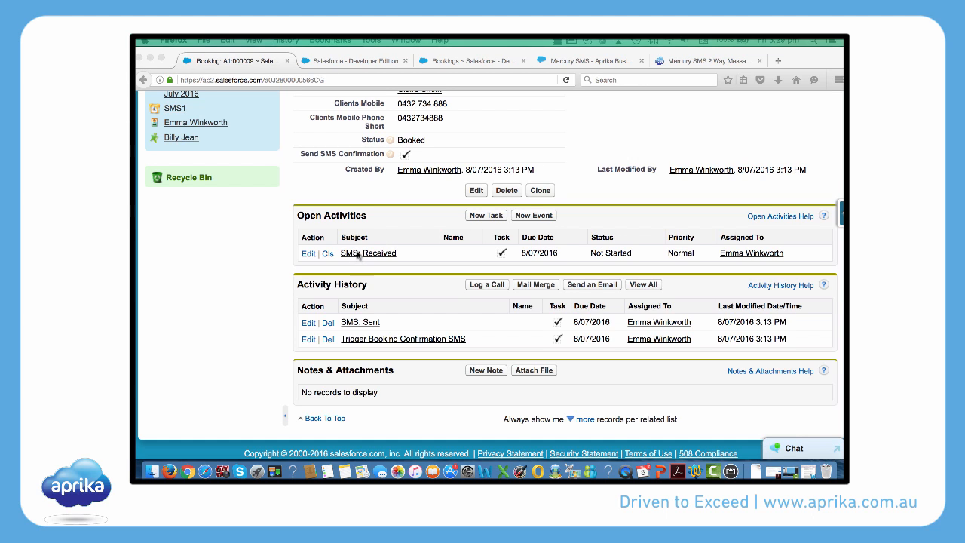
View the SMS: Received task holding Claire's reschedule request on booking A1:000009
click(368, 254)
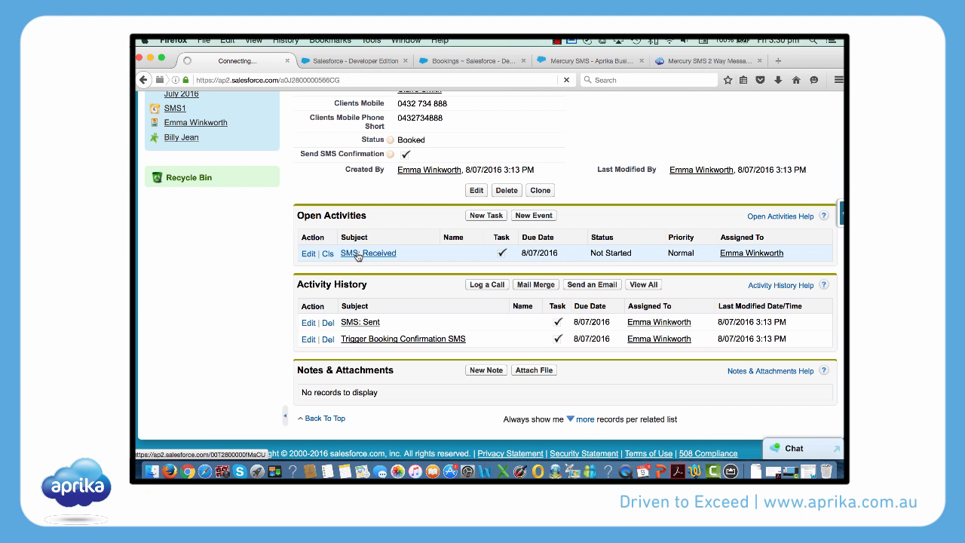
click(367, 253)
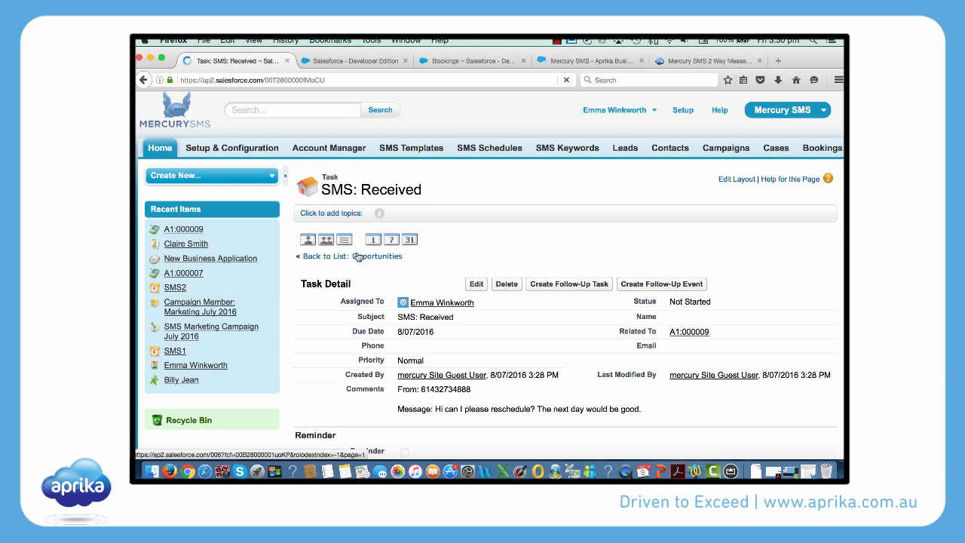
scroll(down, 3)
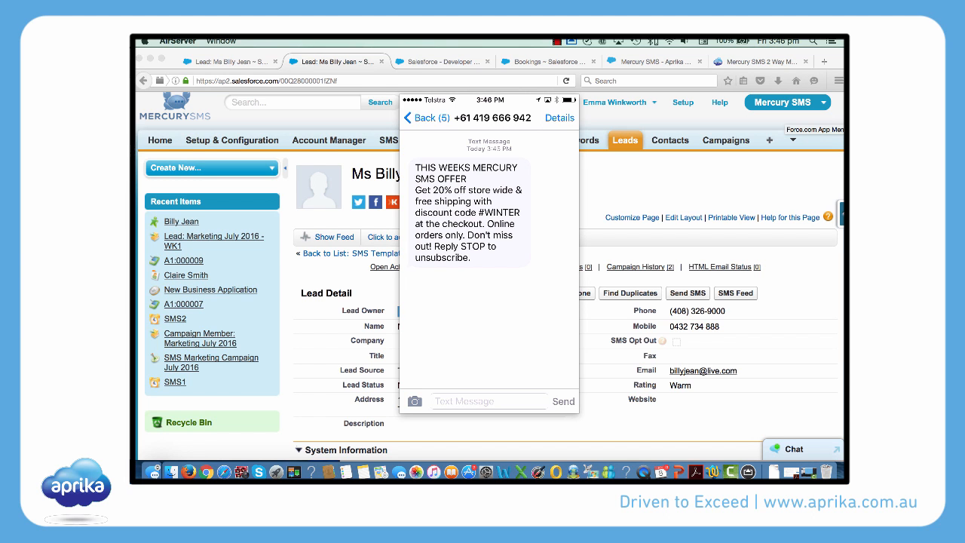
click(488, 401)
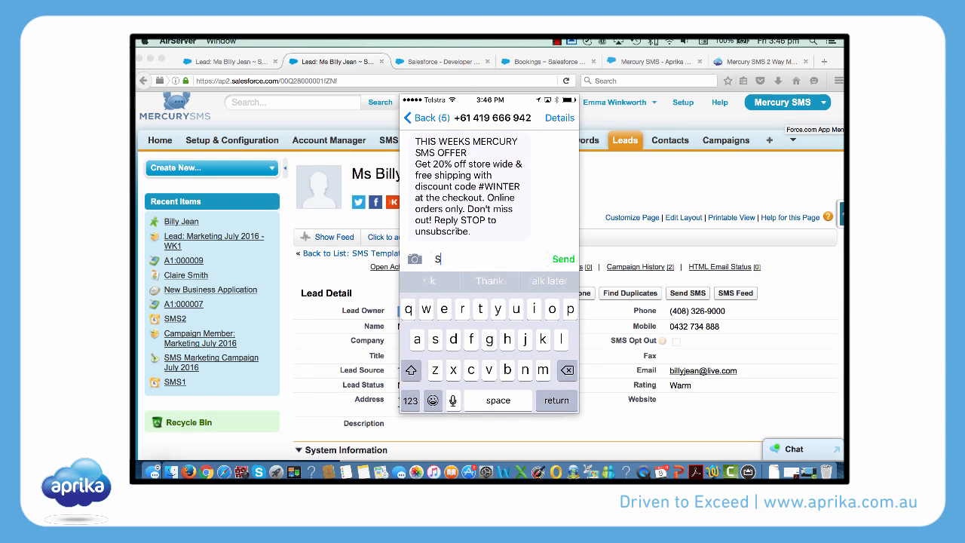
text(top)
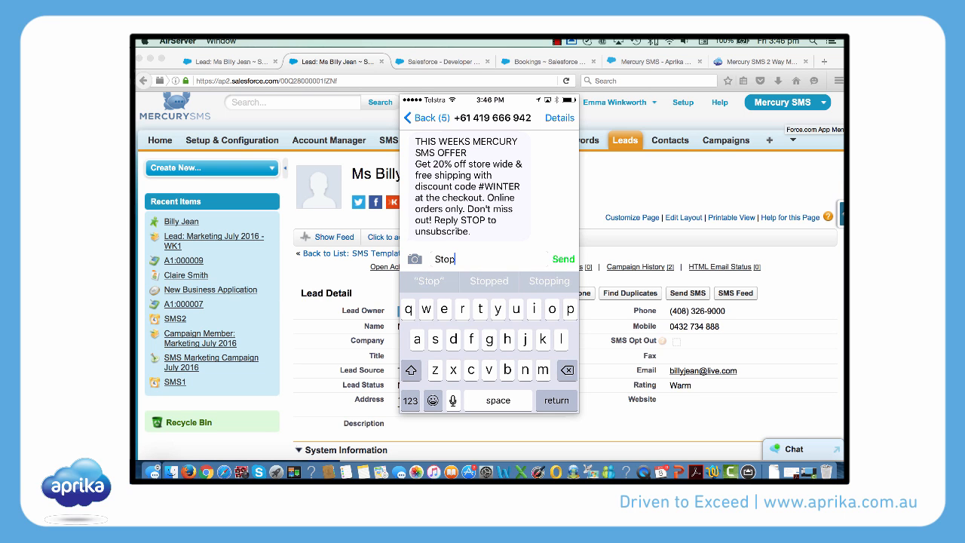
click(563, 259)
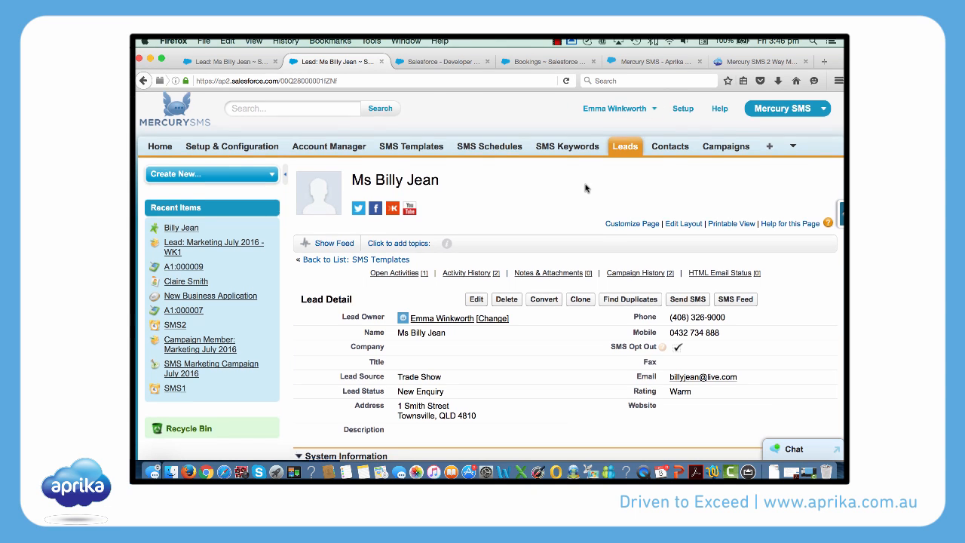
View the received Stop message task and preview the New Enquiry lead who sent it
scroll(down, 3)
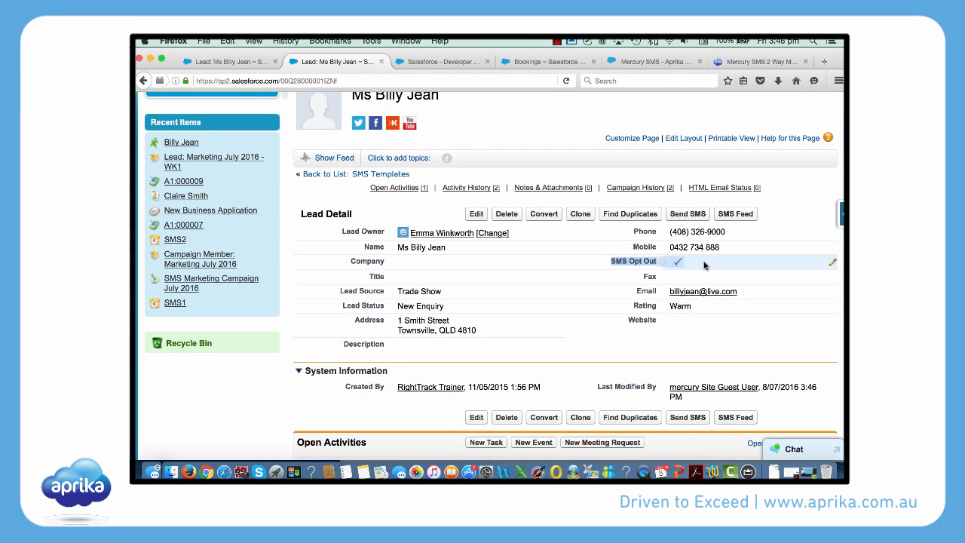
scroll(down, 3)
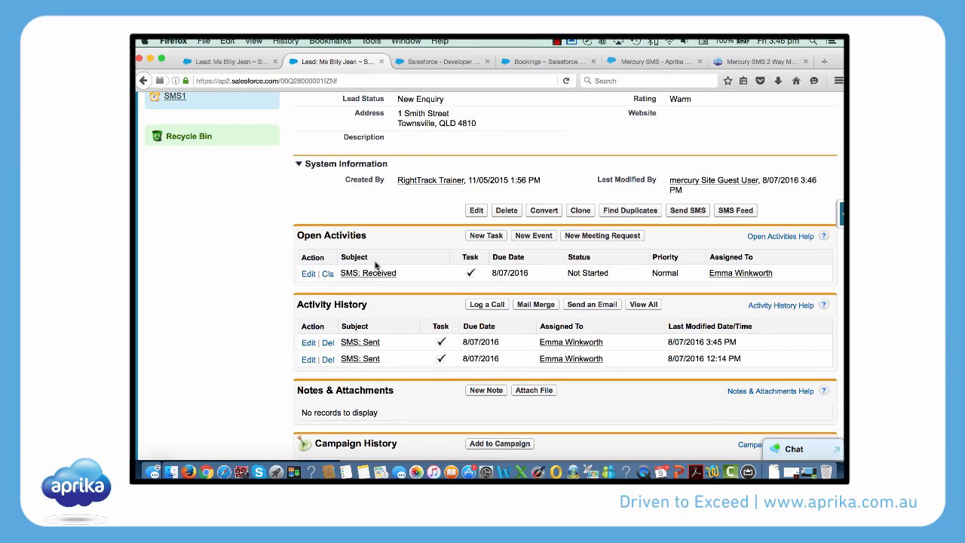
click(368, 273)
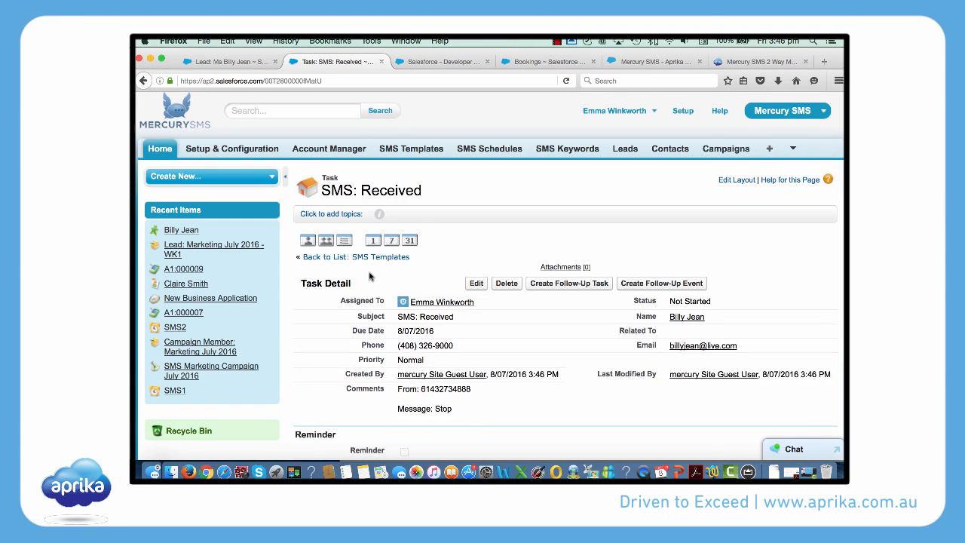
scroll(down, 3)
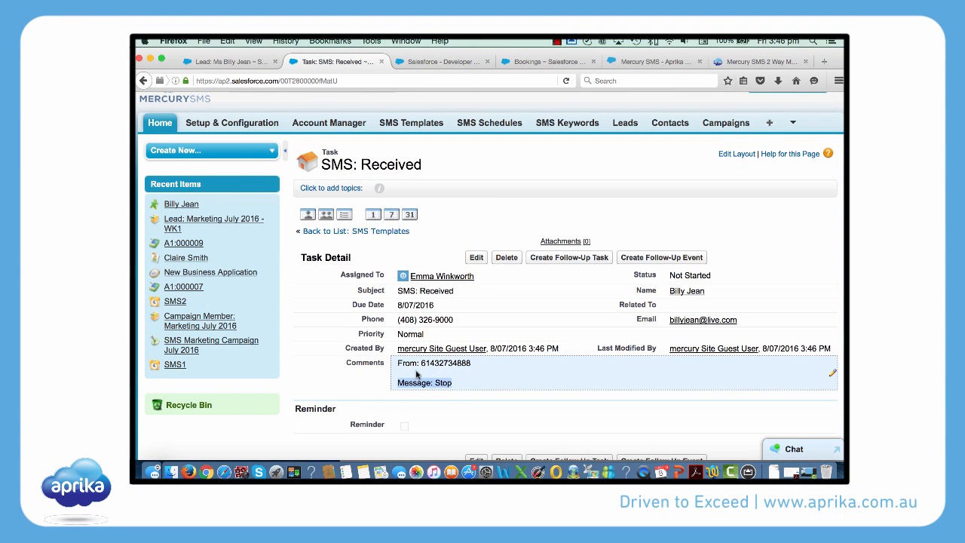
click(686, 317)
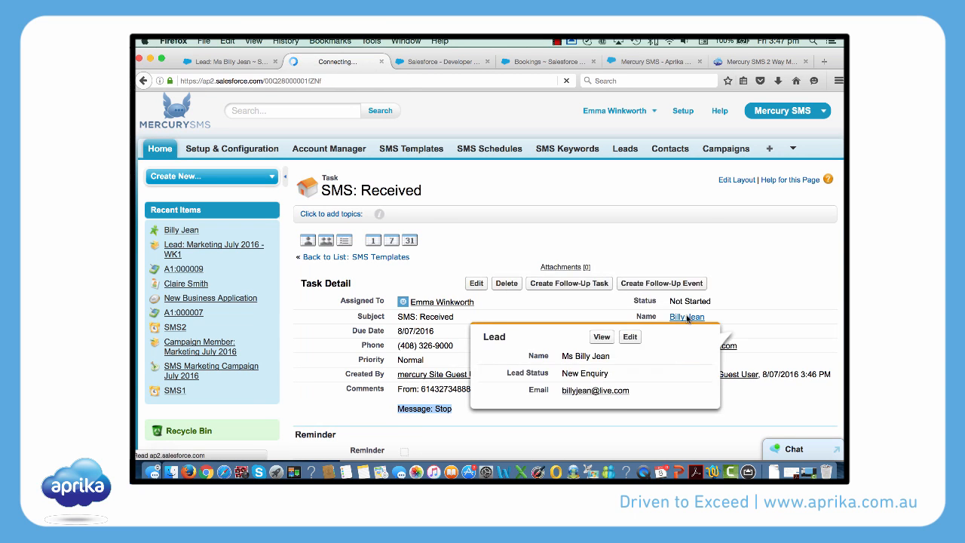
click(600, 336)
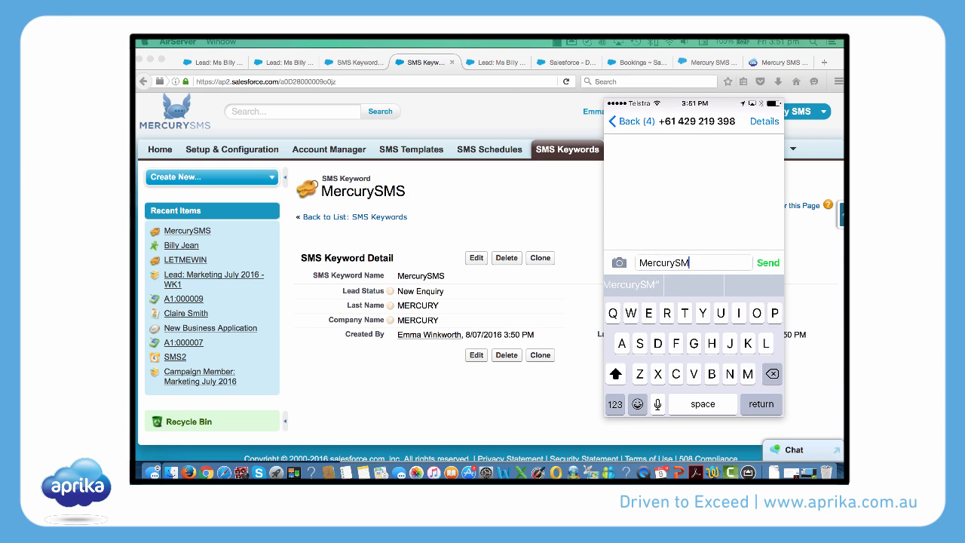
Text the MercurySMS keyword from the phone to trigger New Enquiry lead creation
click(768, 262)
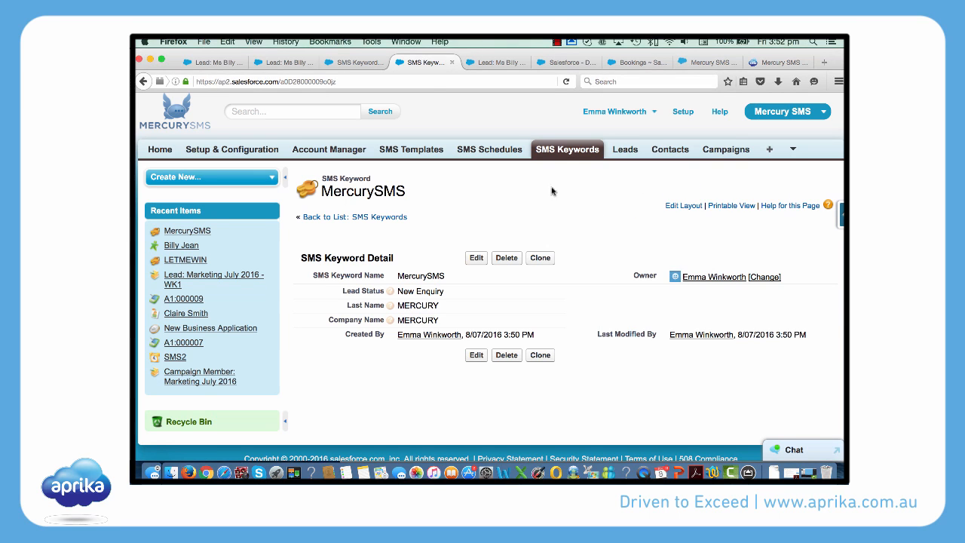
Filter Leads to Today's Leads and bring up the newly created MERCURY lead
click(625, 149)
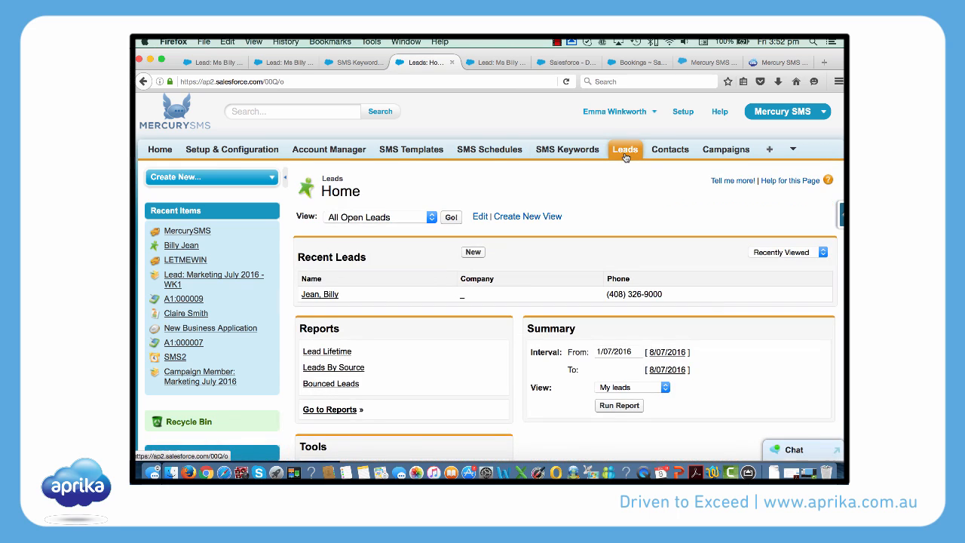
mouse_move(419, 215)
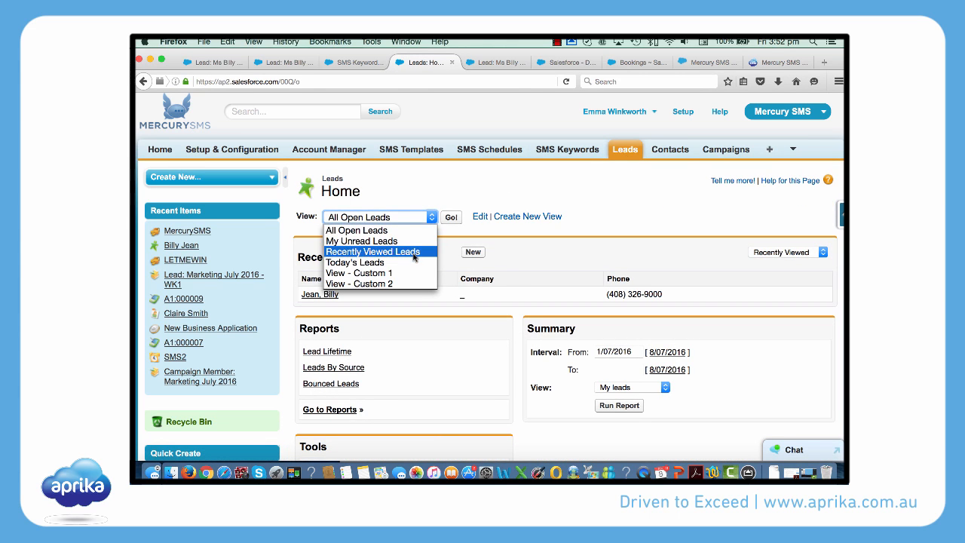
click(372, 250)
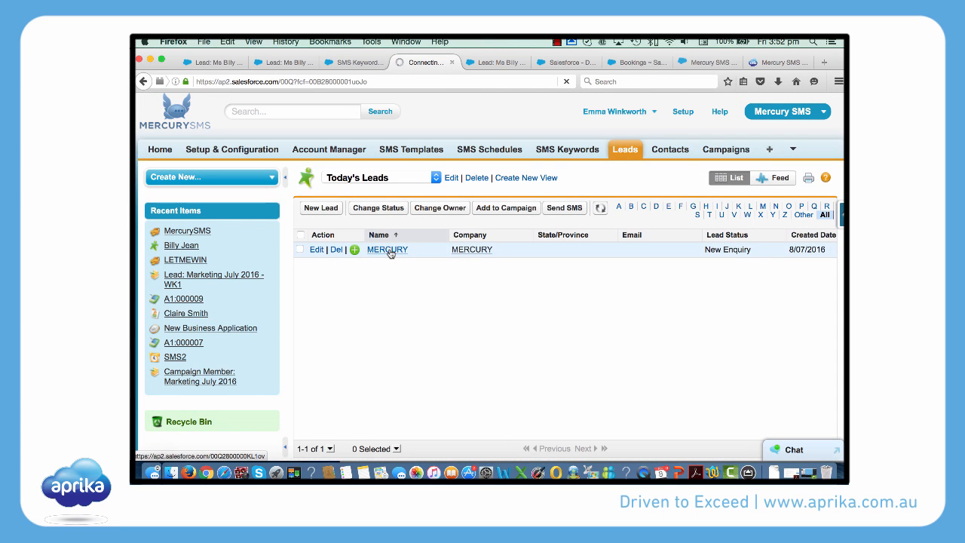
click(386, 249)
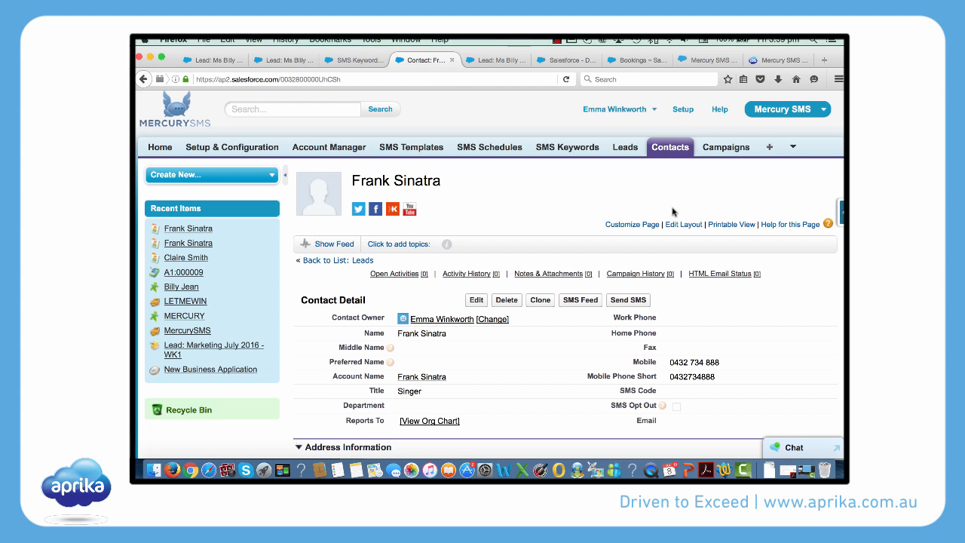
mouse_move(579, 300)
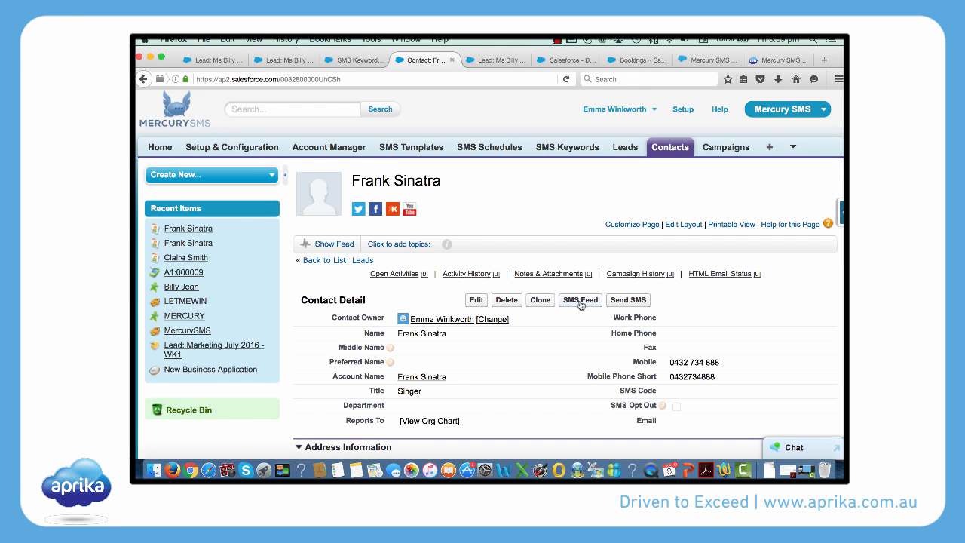
From Frank Sinatra's SMS Feed, send a text checking tomorrow's 1pm meeting is still on
click(579, 300)
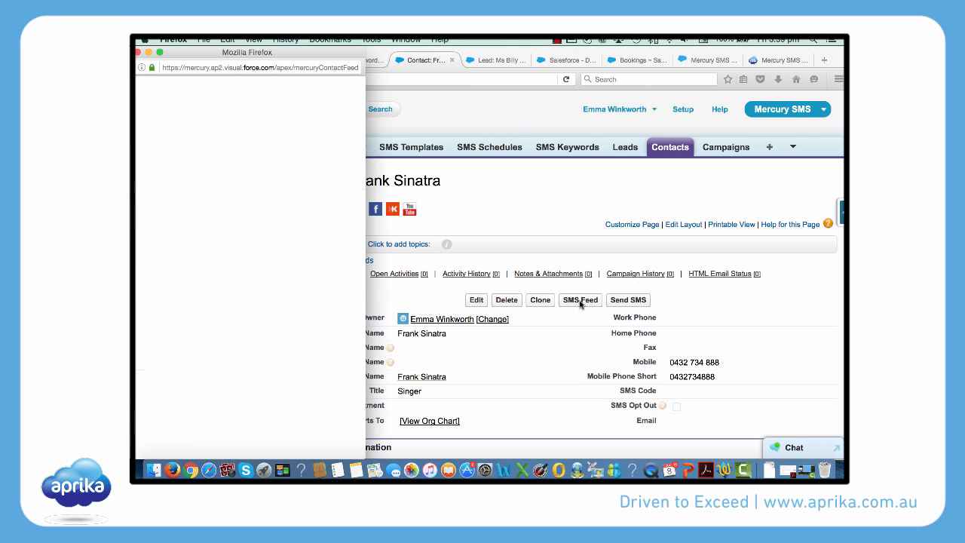
click(579, 300)
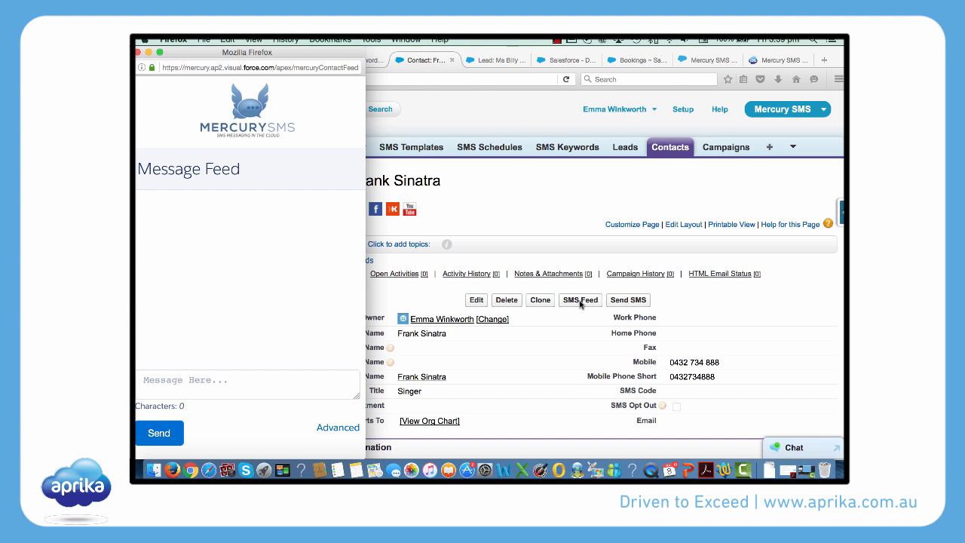
mouse_move(245, 306)
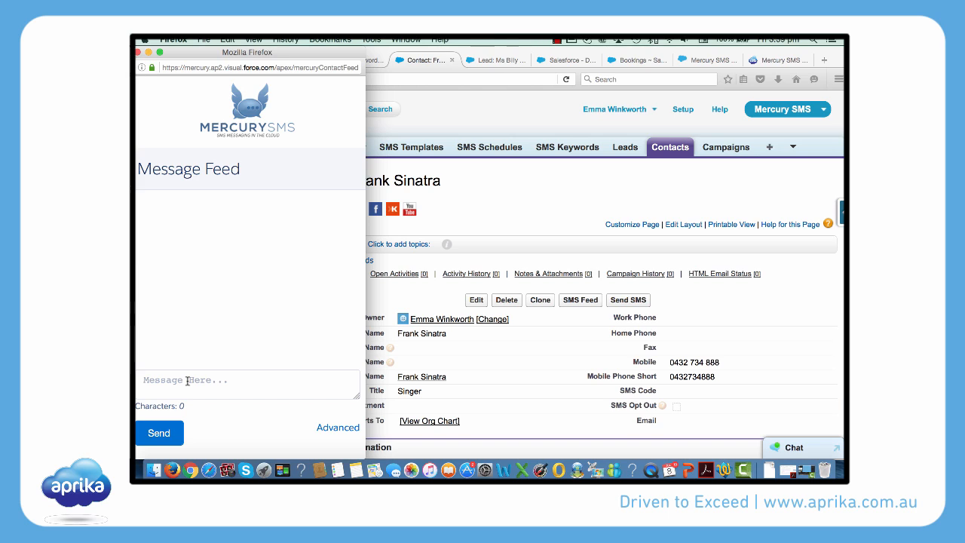
text(Hi F)
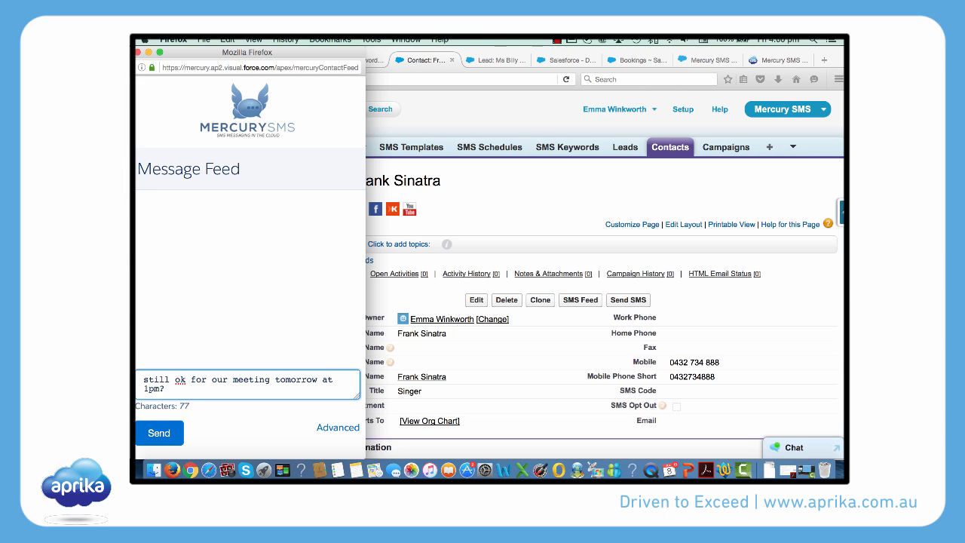
click(160, 433)
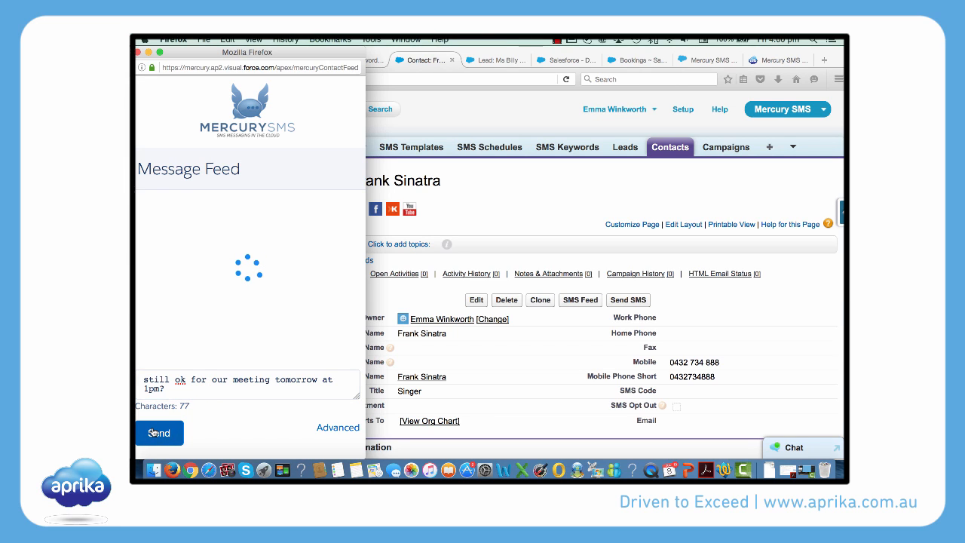
click(158, 432)
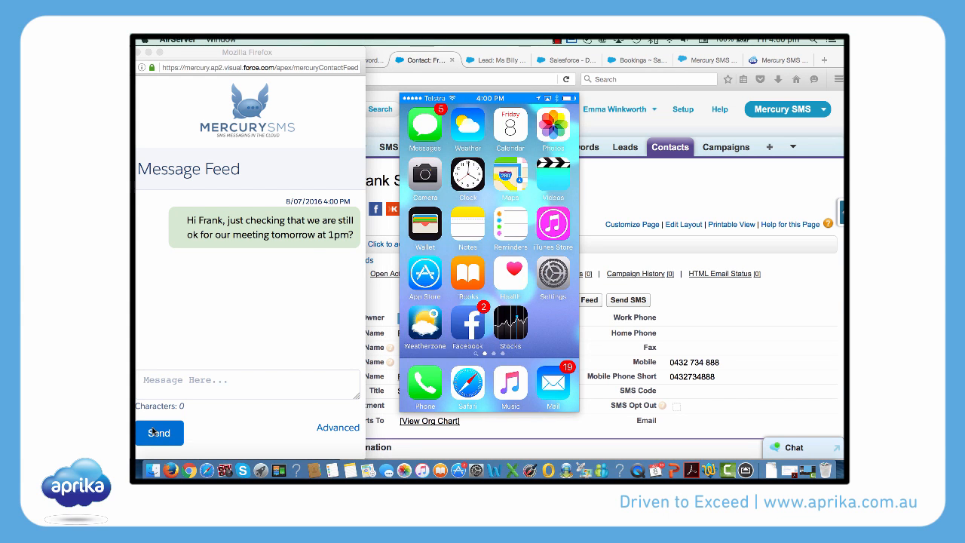
click(425, 124)
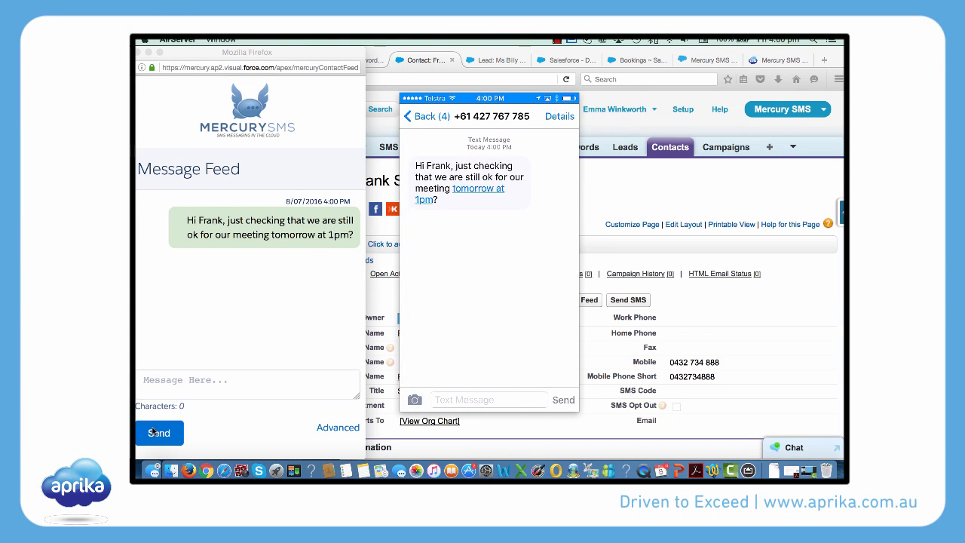
click(488, 262)
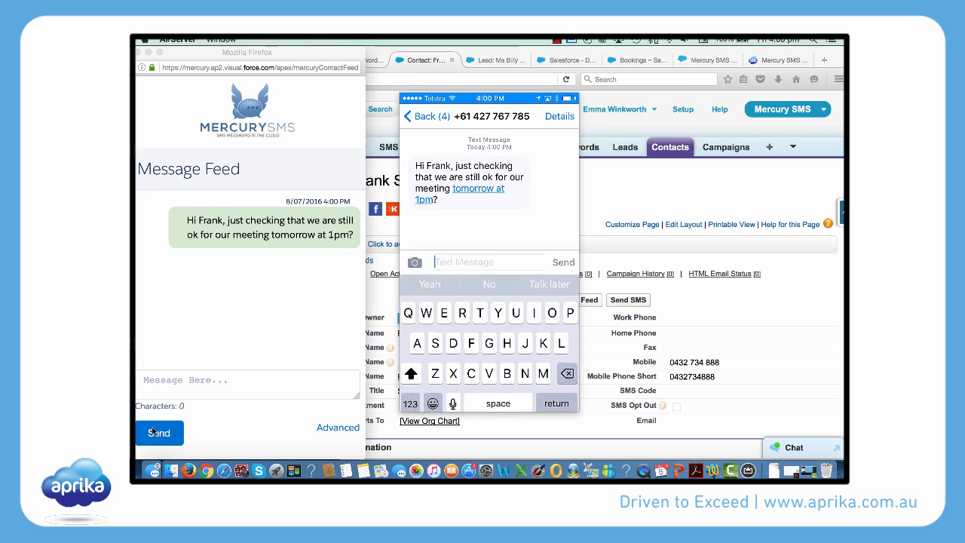
text(Hi Emma, sorry can we push back by 1 hour?)
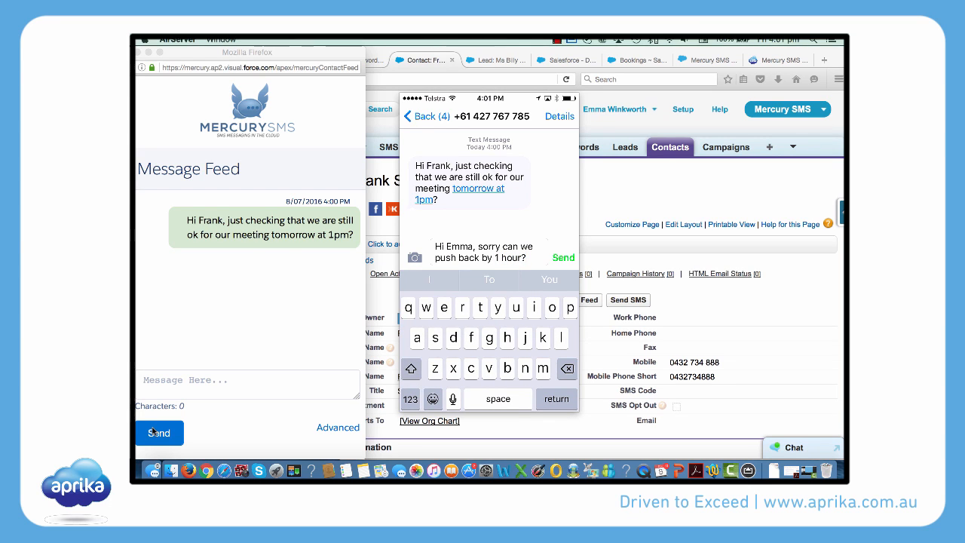
click(563, 257)
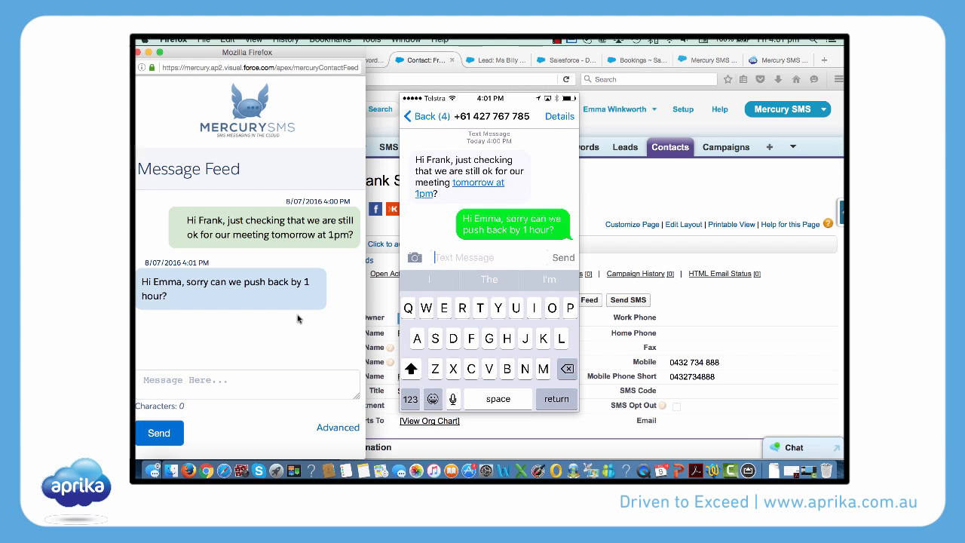
Answer in the Message Feed moving the meeting to 2.00pm and promising an updated invitation
text(No worries Frank, lets make i)
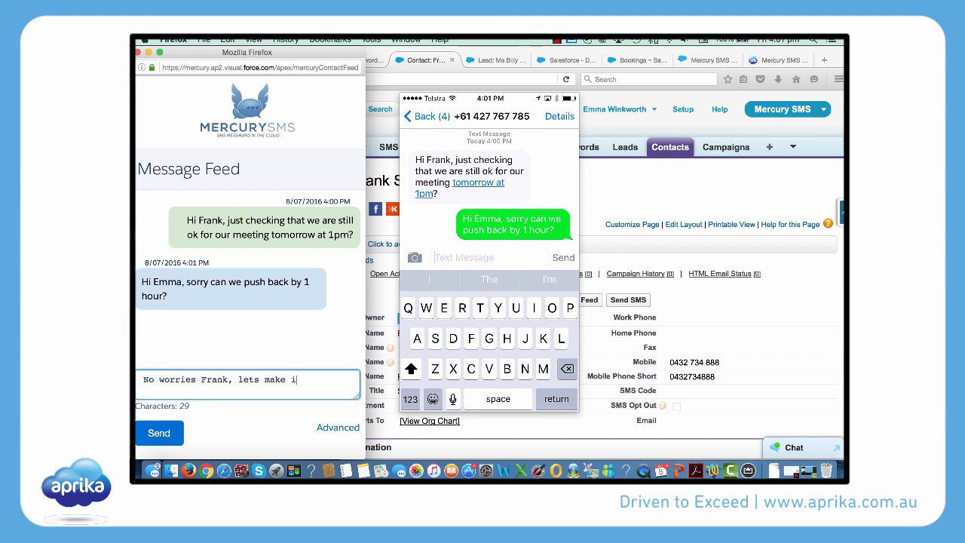
text(t 2.00pm. I will send an updated invitation. Cheers)
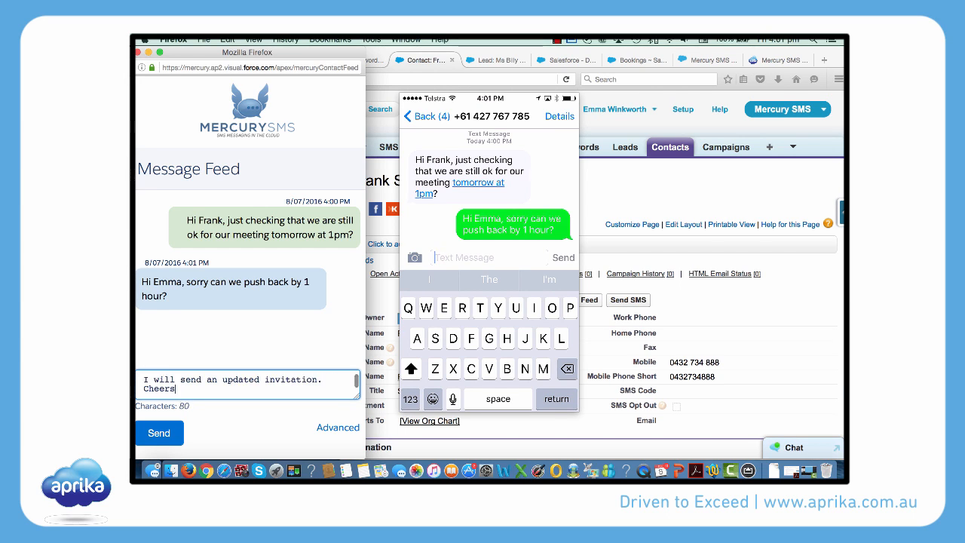
click(159, 433)
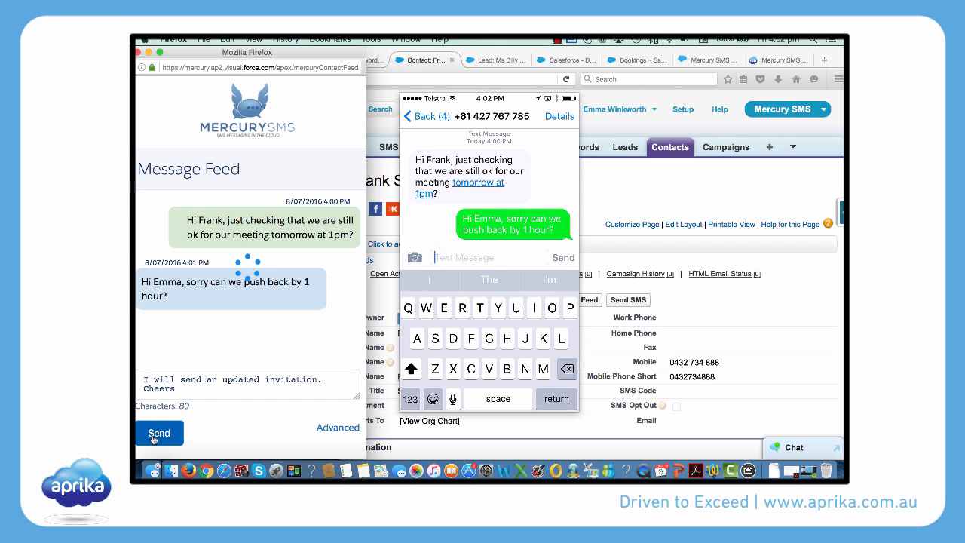
click(160, 433)
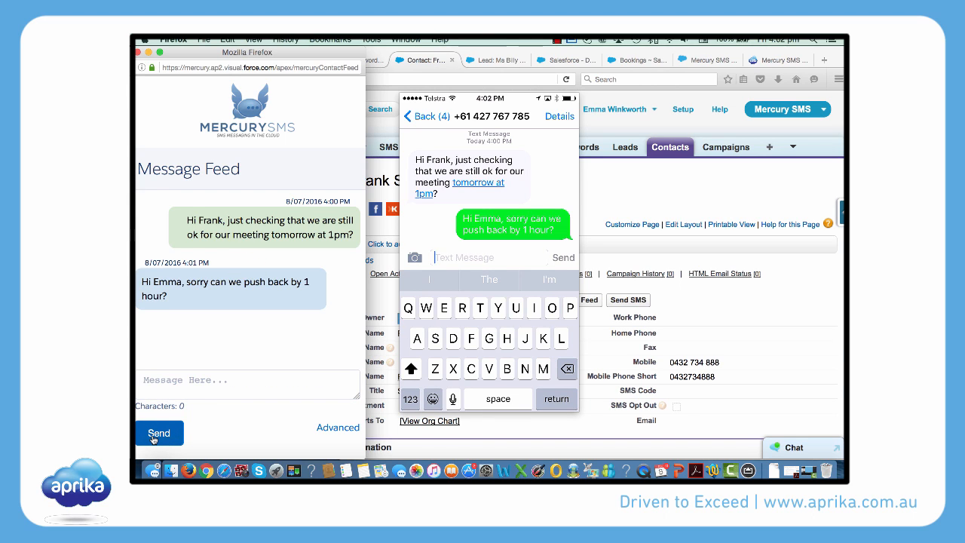
click(158, 432)
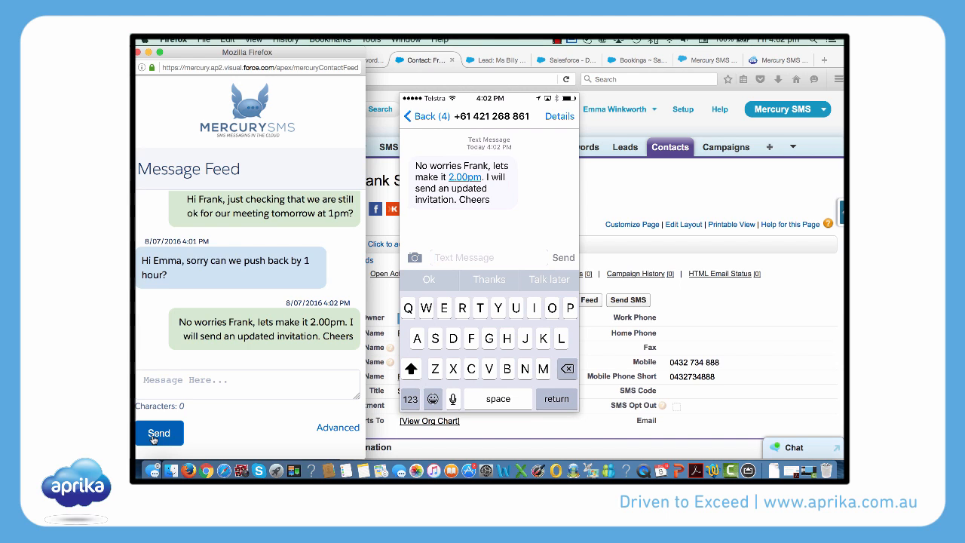
Show the Advanced sending options with Default Account and Frank's mobile number selectable
click(160, 433)
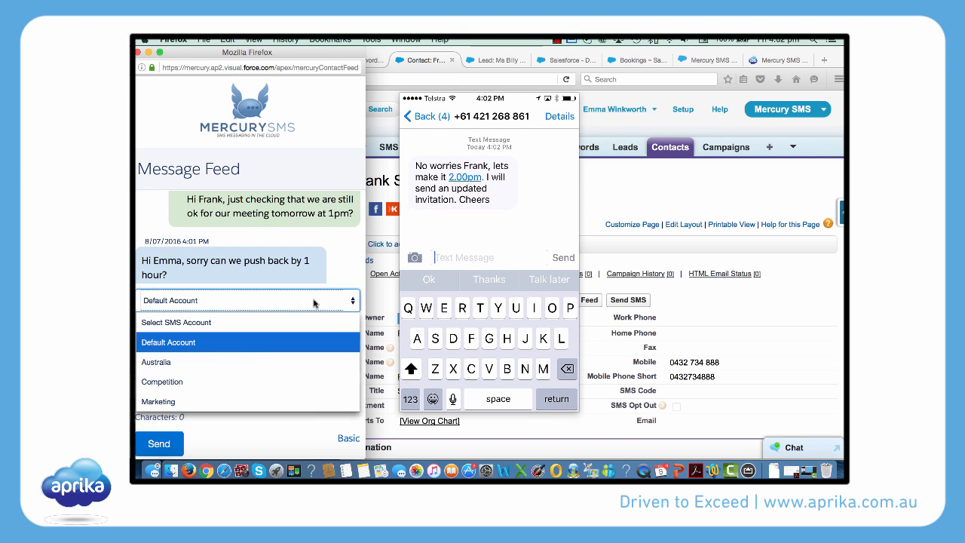
click(169, 342)
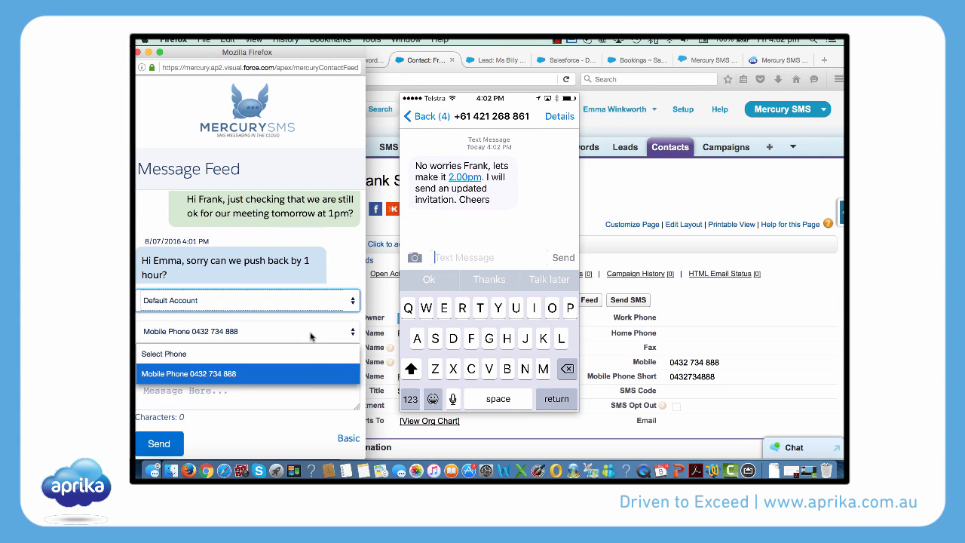